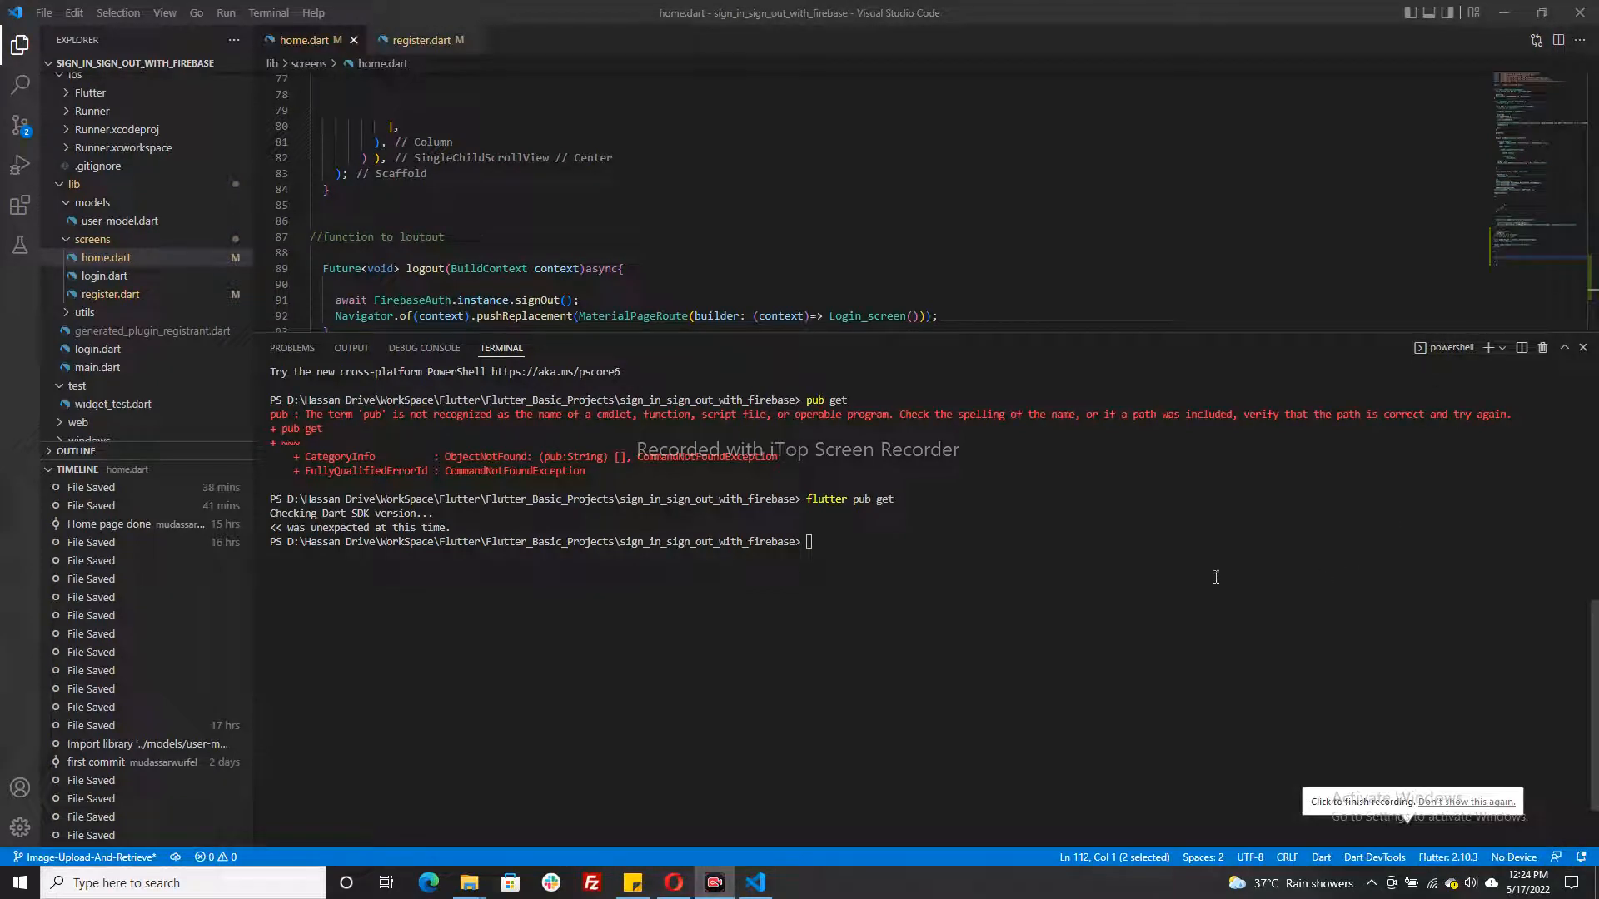
{"action": "mouse_move", "coordinate": [421, 533]}
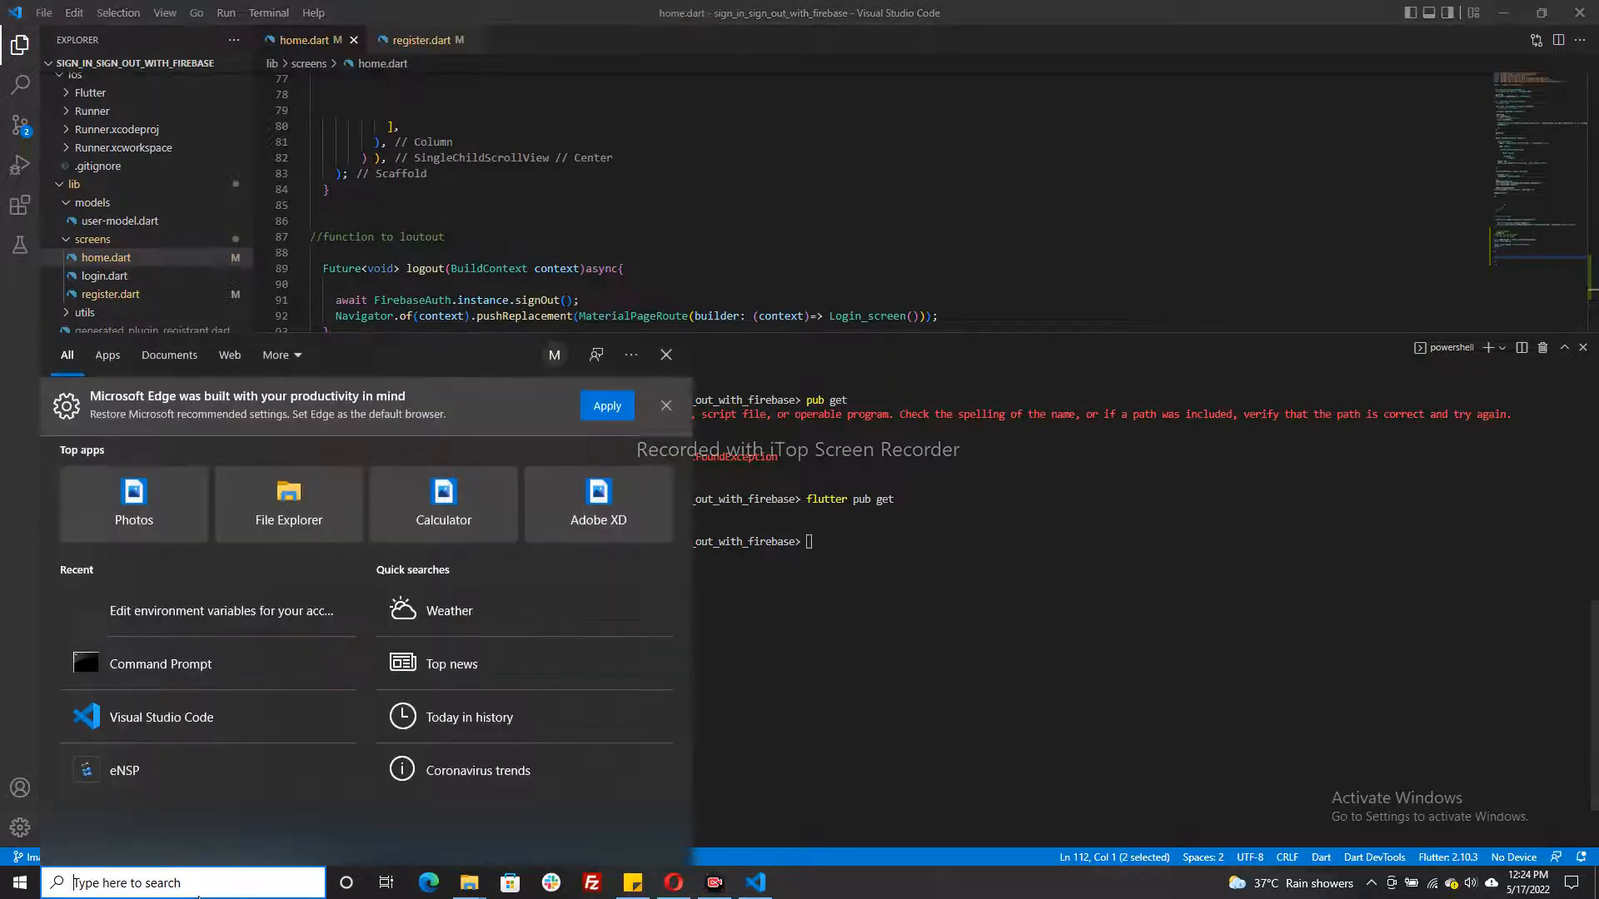
{"action": "mouse_move", "coordinate": [159, 664]}
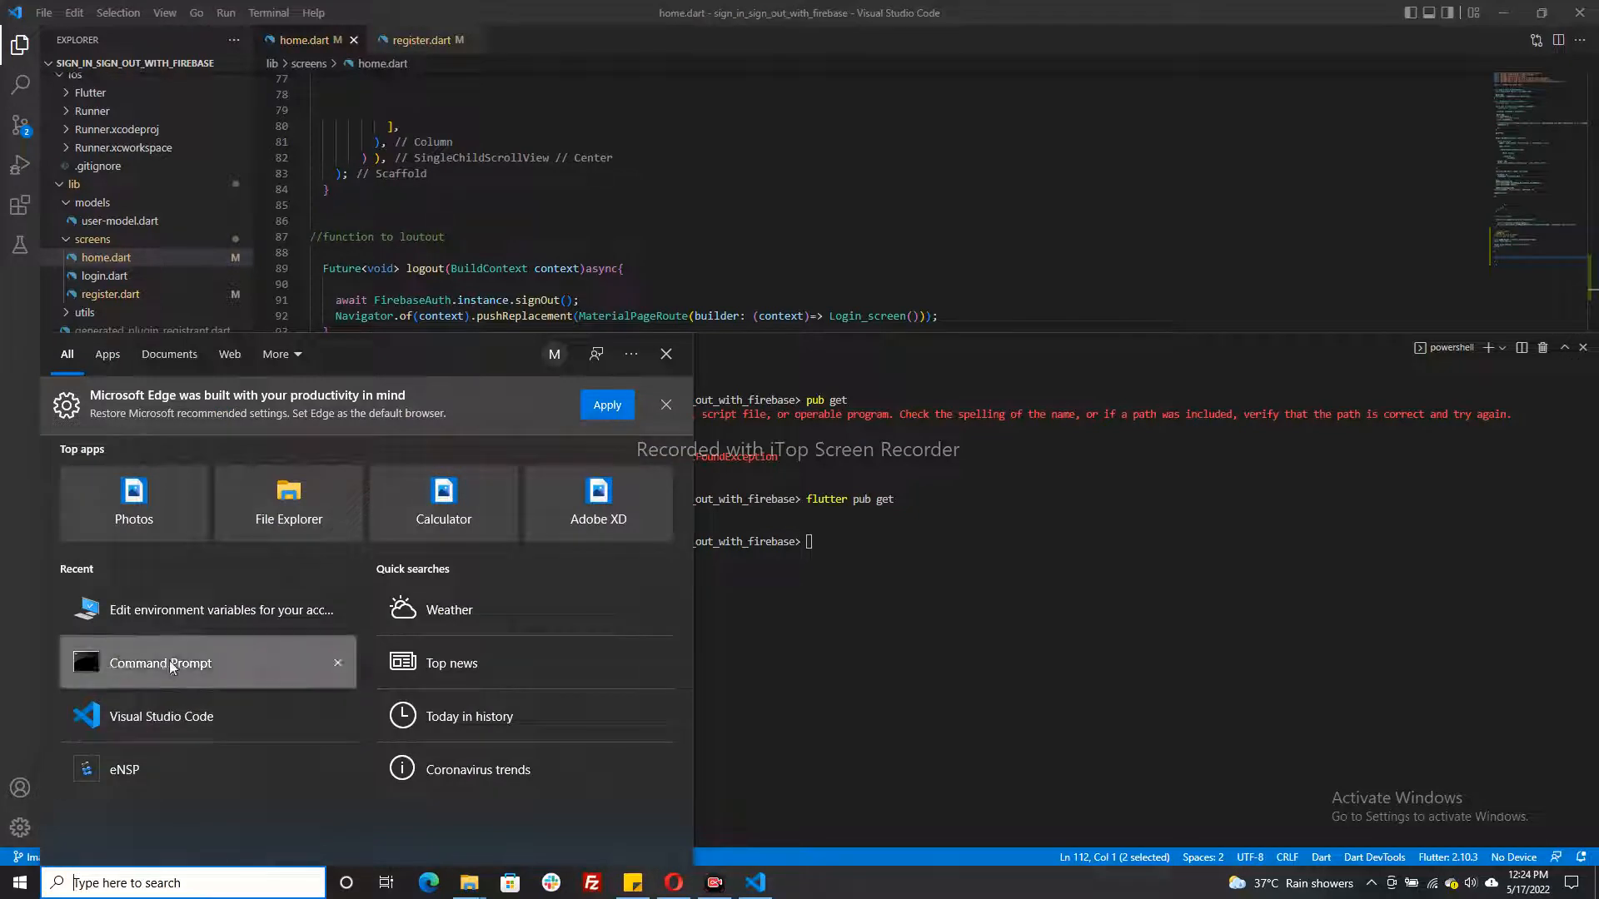
Step: Run flutter doctor in a new Command Prompt, get the '<< was unexpected at this time.' error, and close it
{"action": "left_click", "coordinate": [160, 663]}
{"action": "type", "text": "flutter do"}
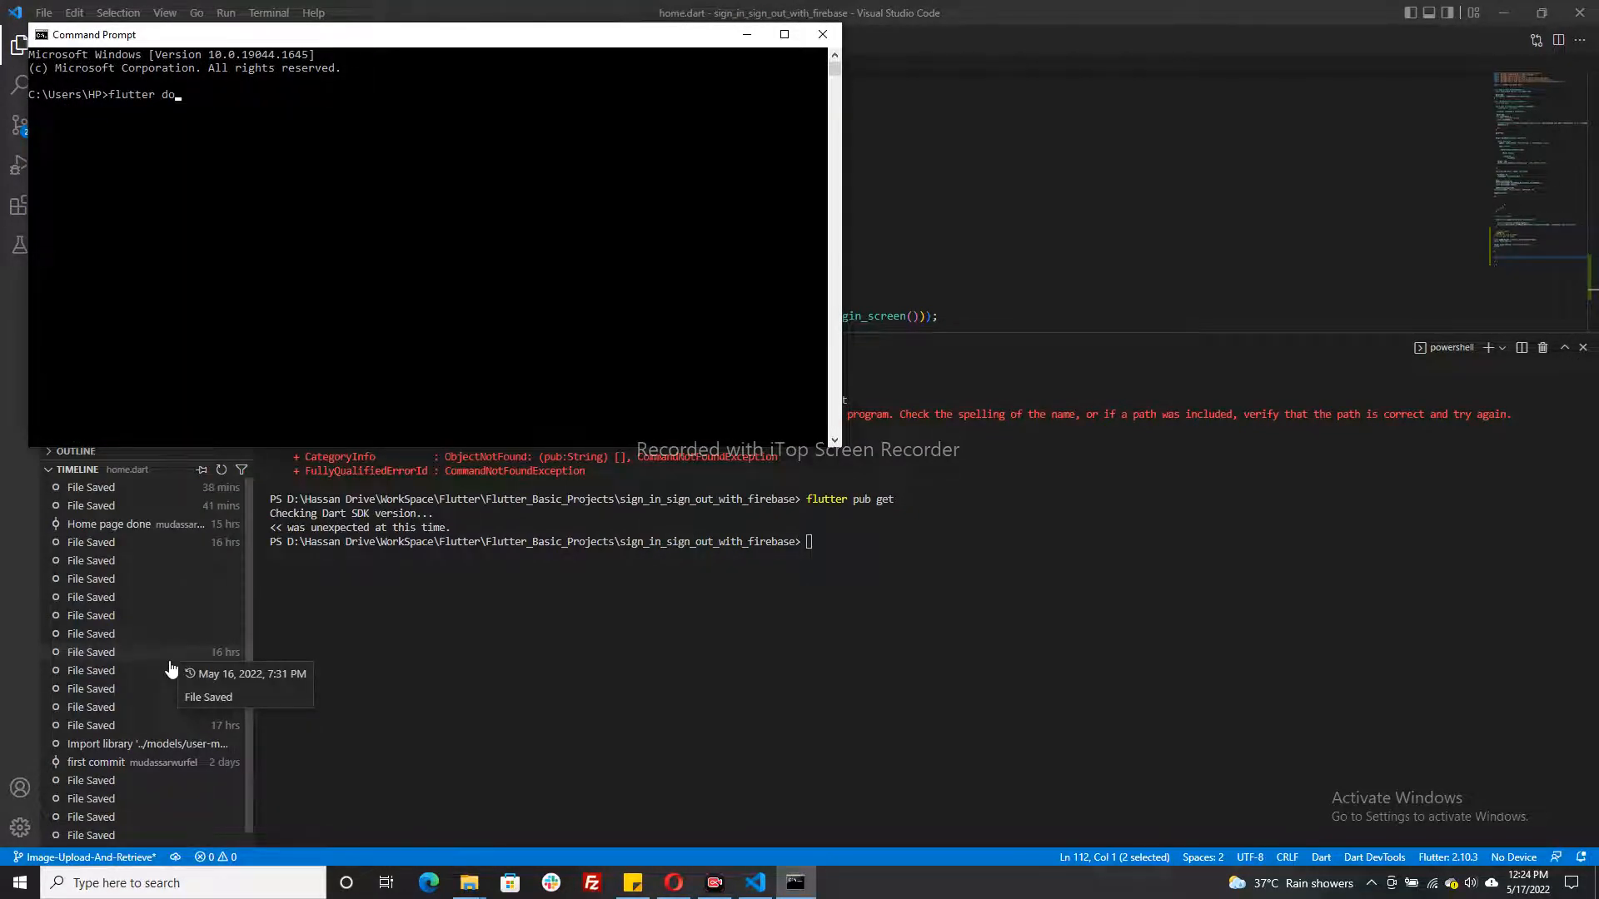
{"action": "type", "text": "ctor"}
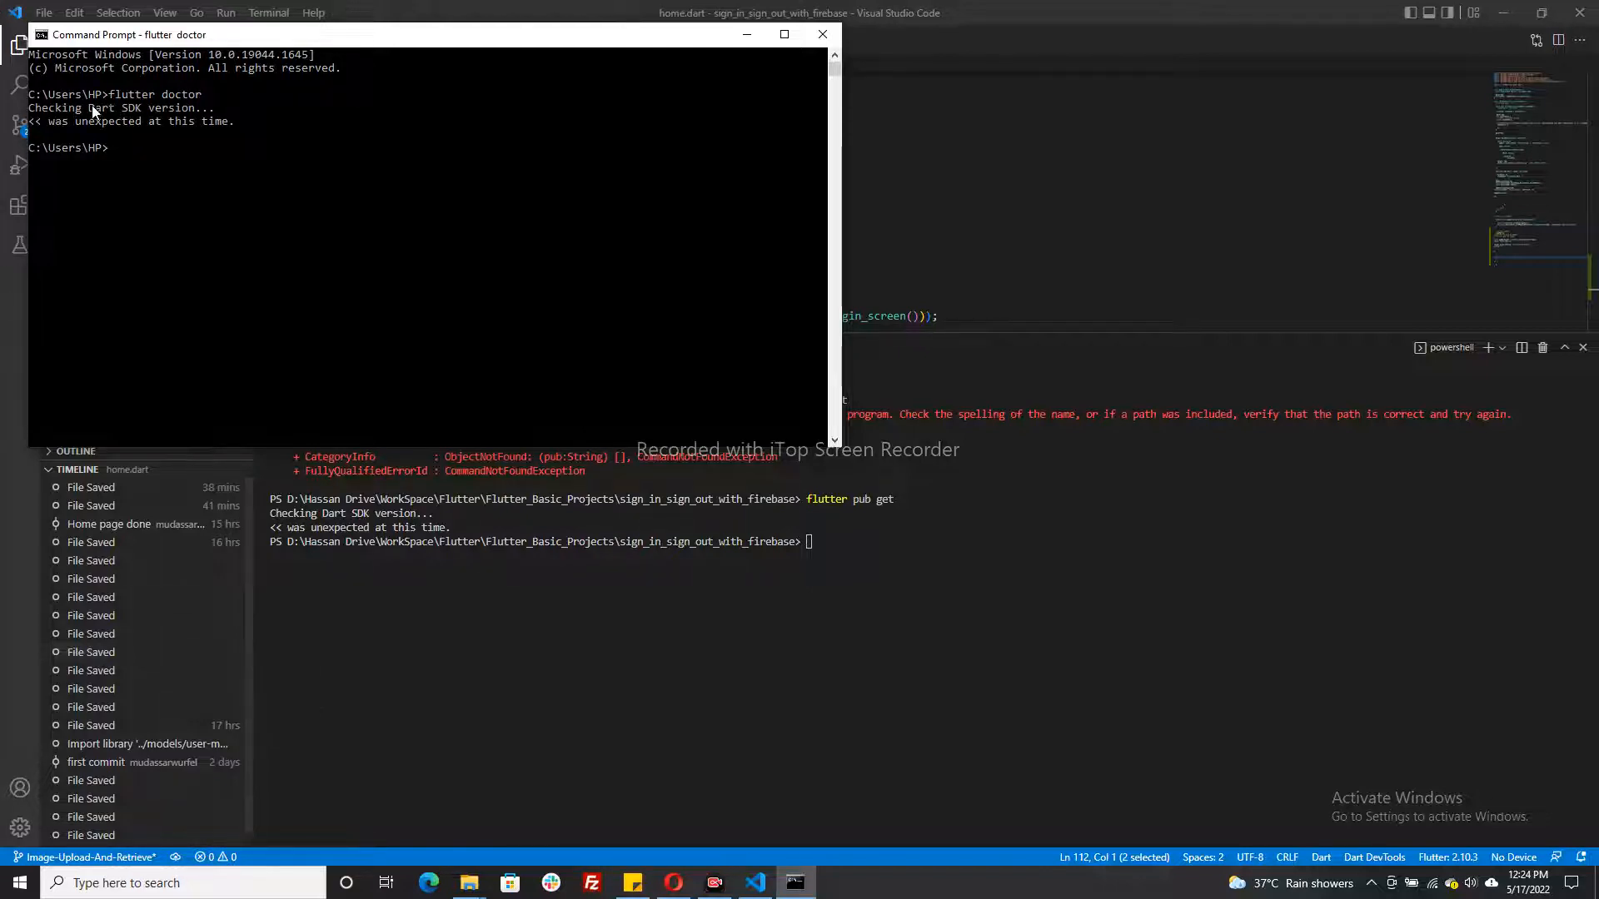
{"action": "mouse_move", "coordinate": [72, 138]}
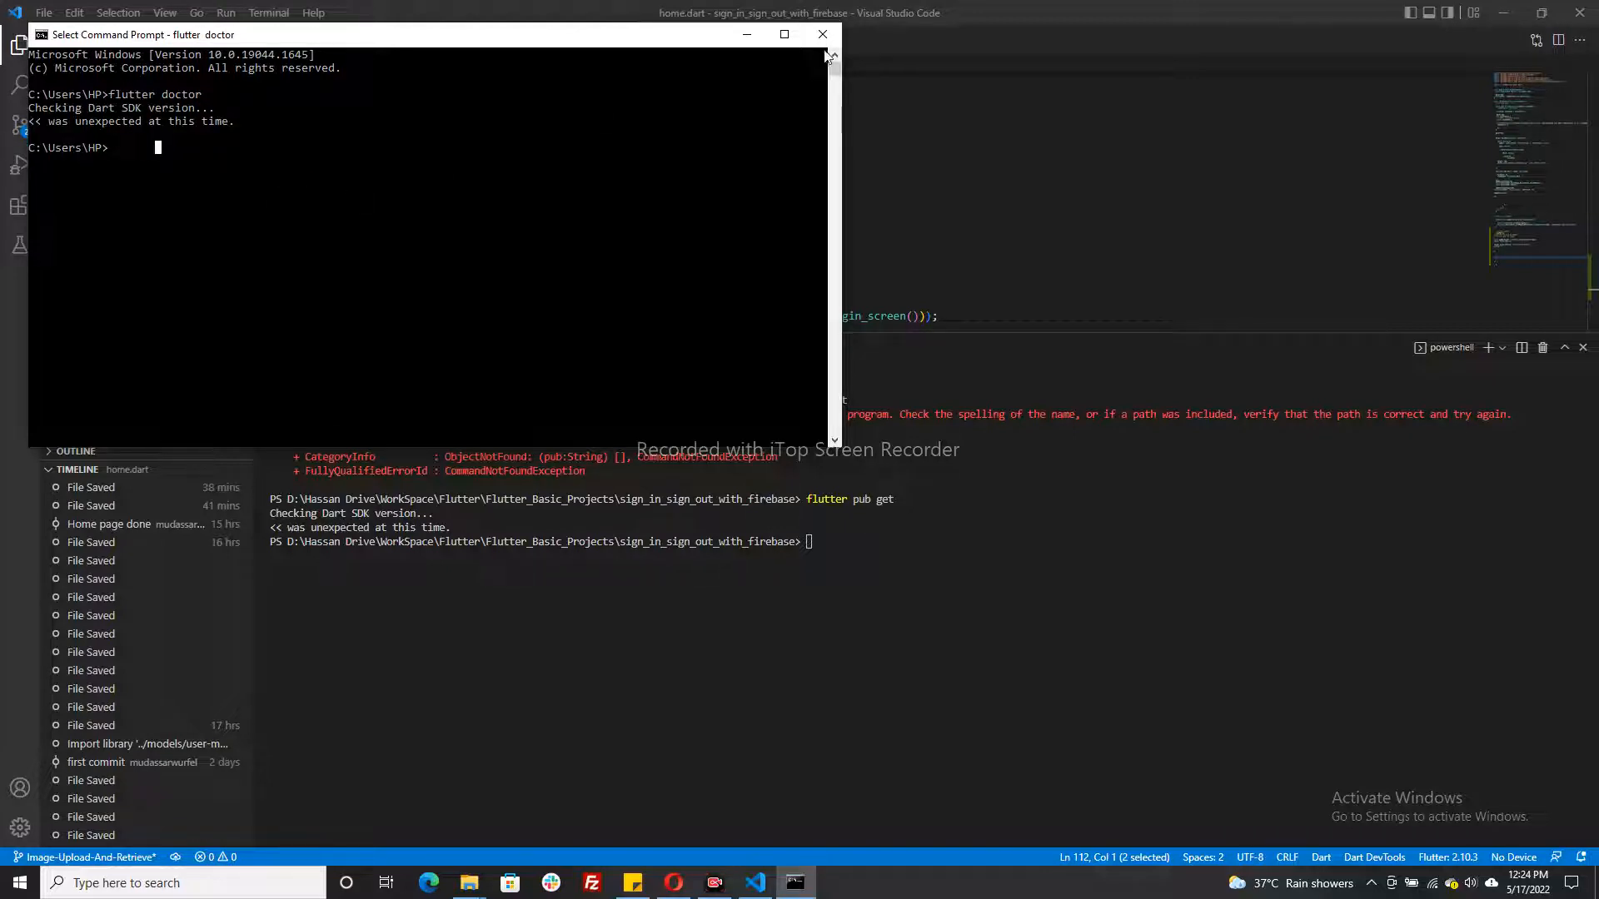
{"action": "mouse_move", "coordinate": [821, 33]}
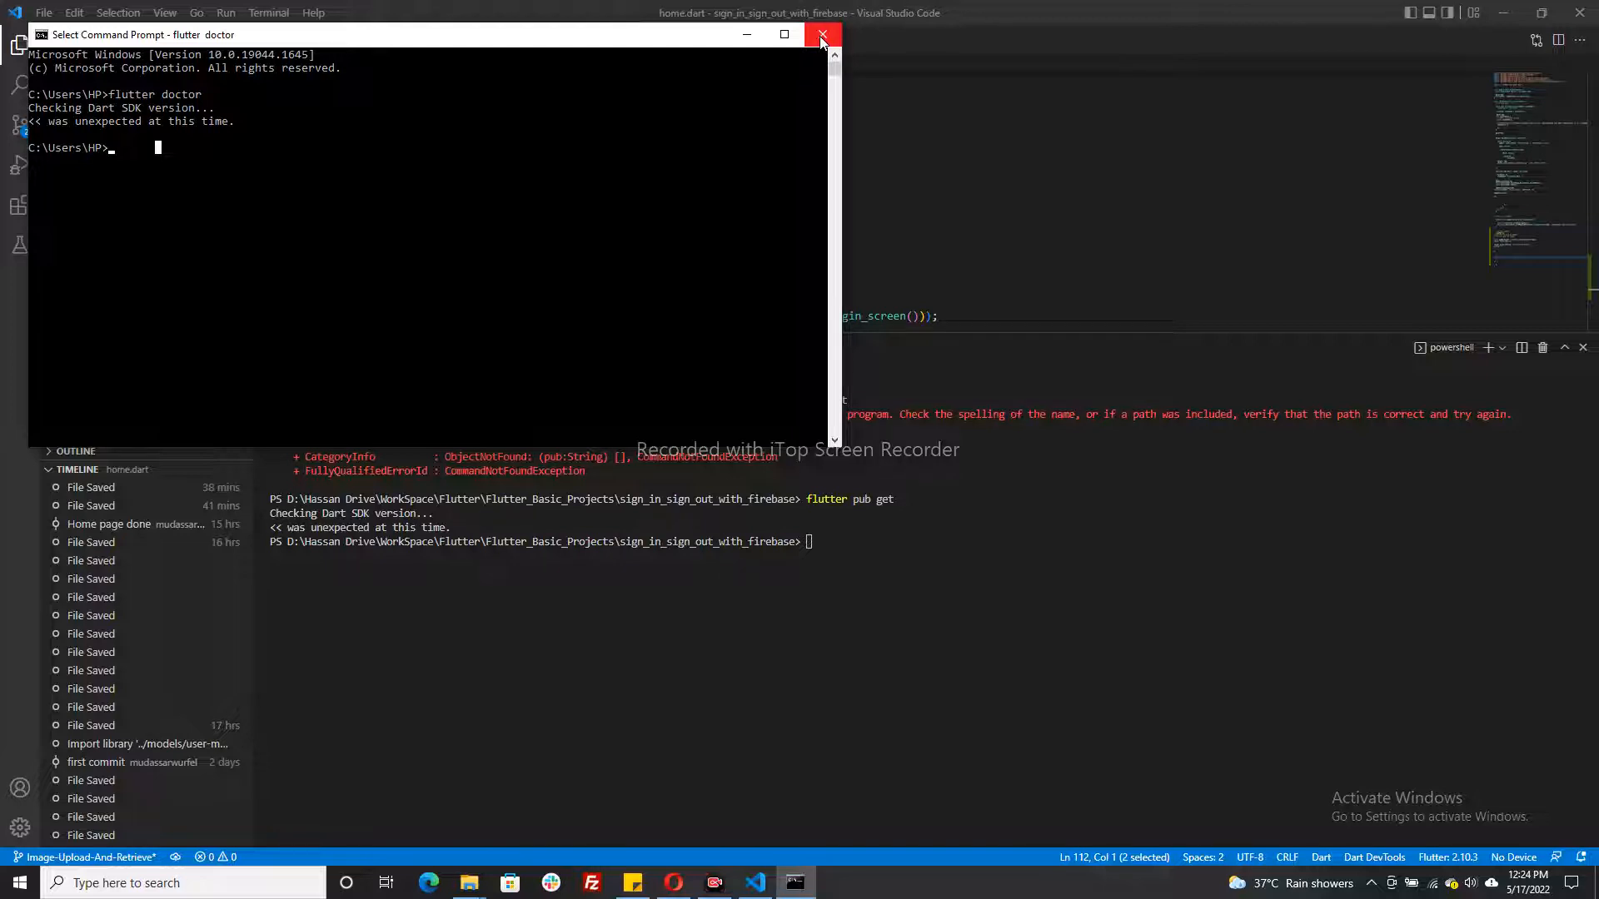
{"action": "mouse_move", "coordinate": [851, 80]}
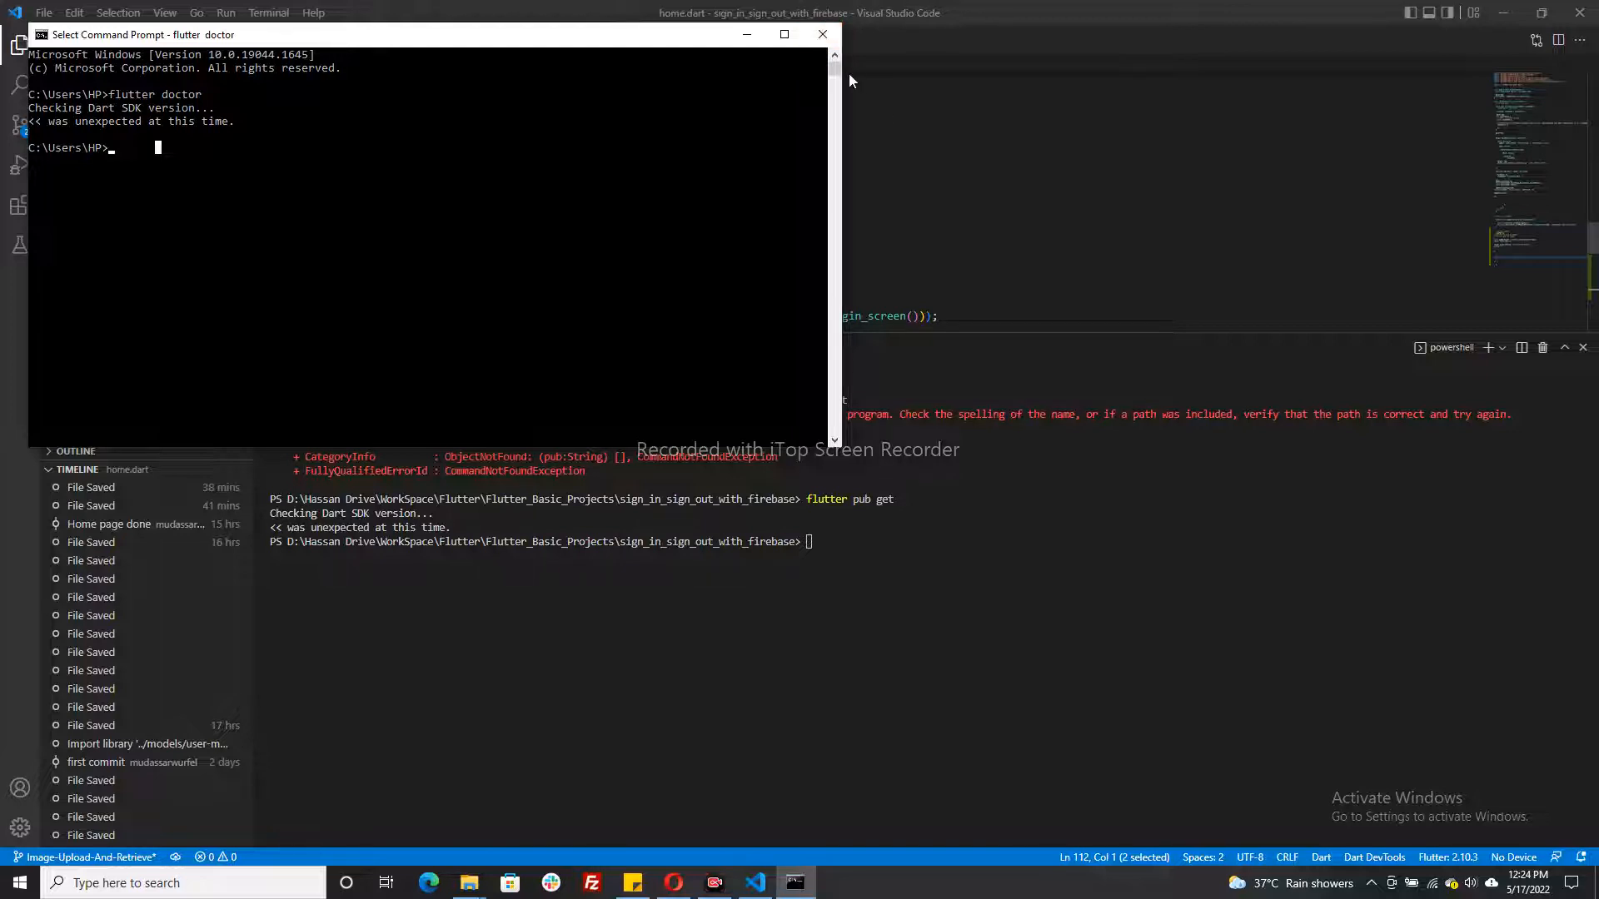
{"action": "left_click", "coordinate": [821, 33]}
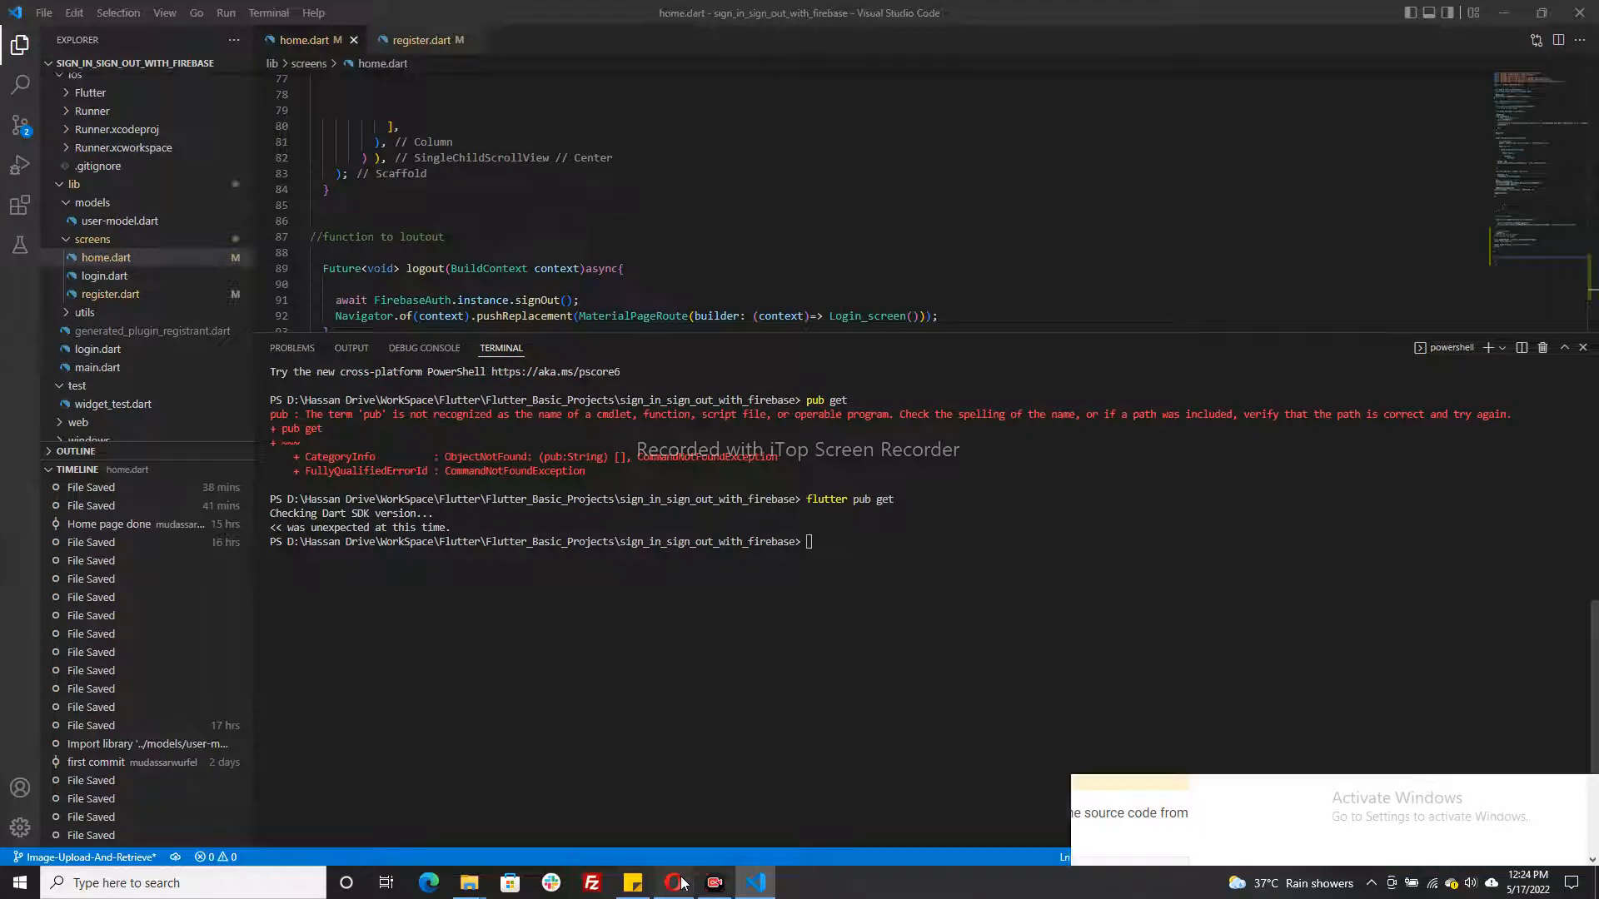
Step: Switch to the Flutter Windows install docs and scroll to the Get the Flutter SDK section
{"action": "left_click", "coordinate": [673, 883]}
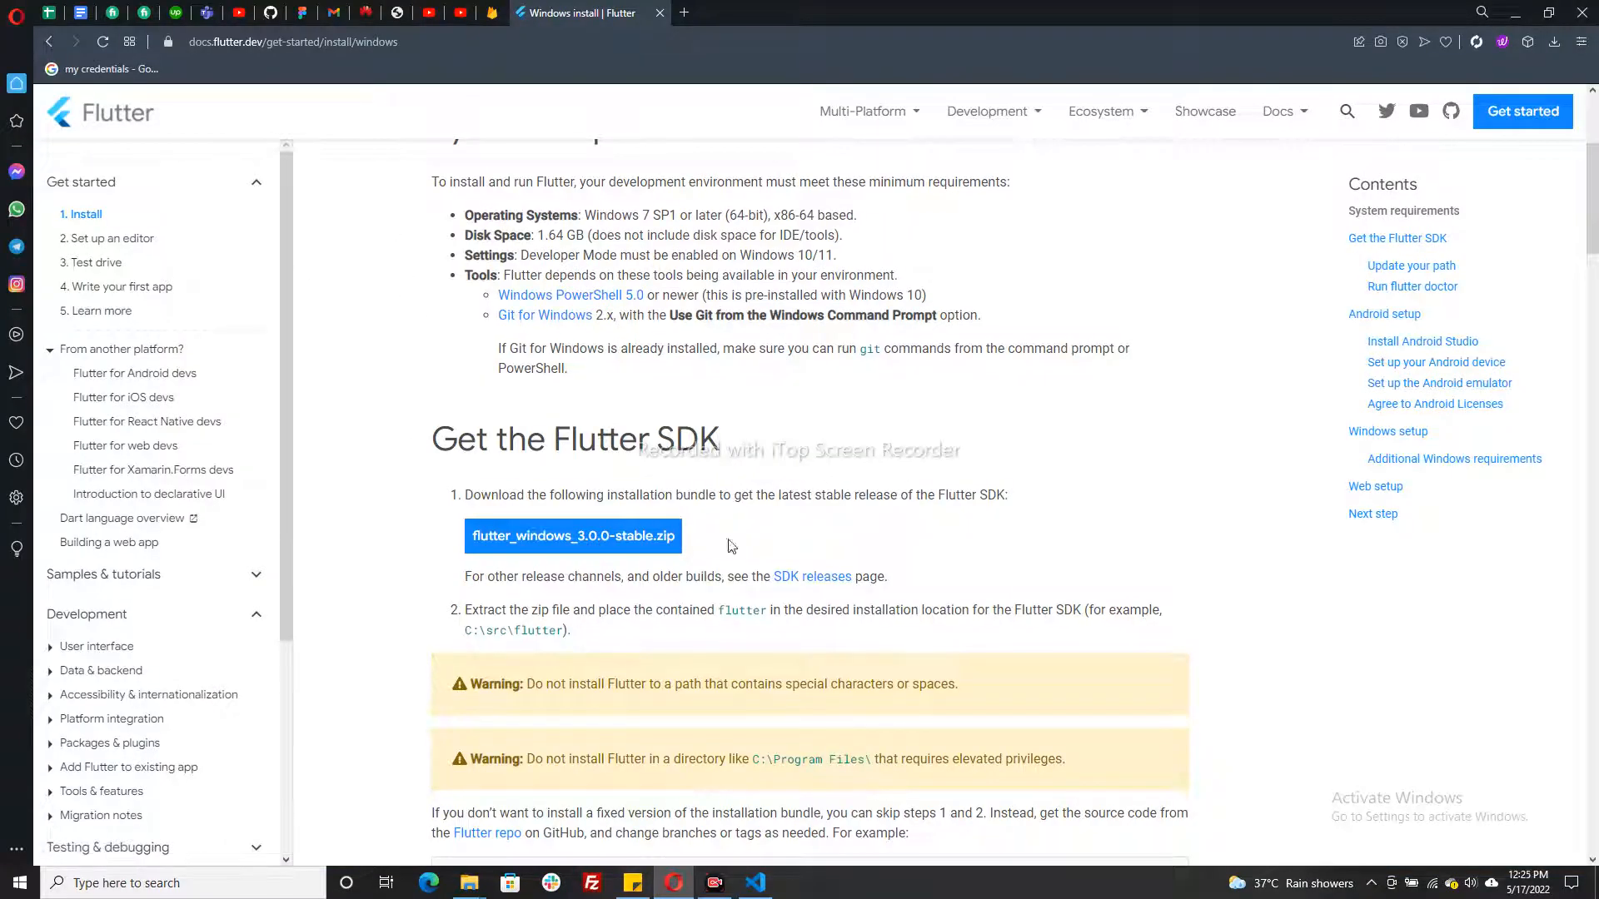
{"action": "scroll", "scroll_direction": "down", "scroll_amount": 3}
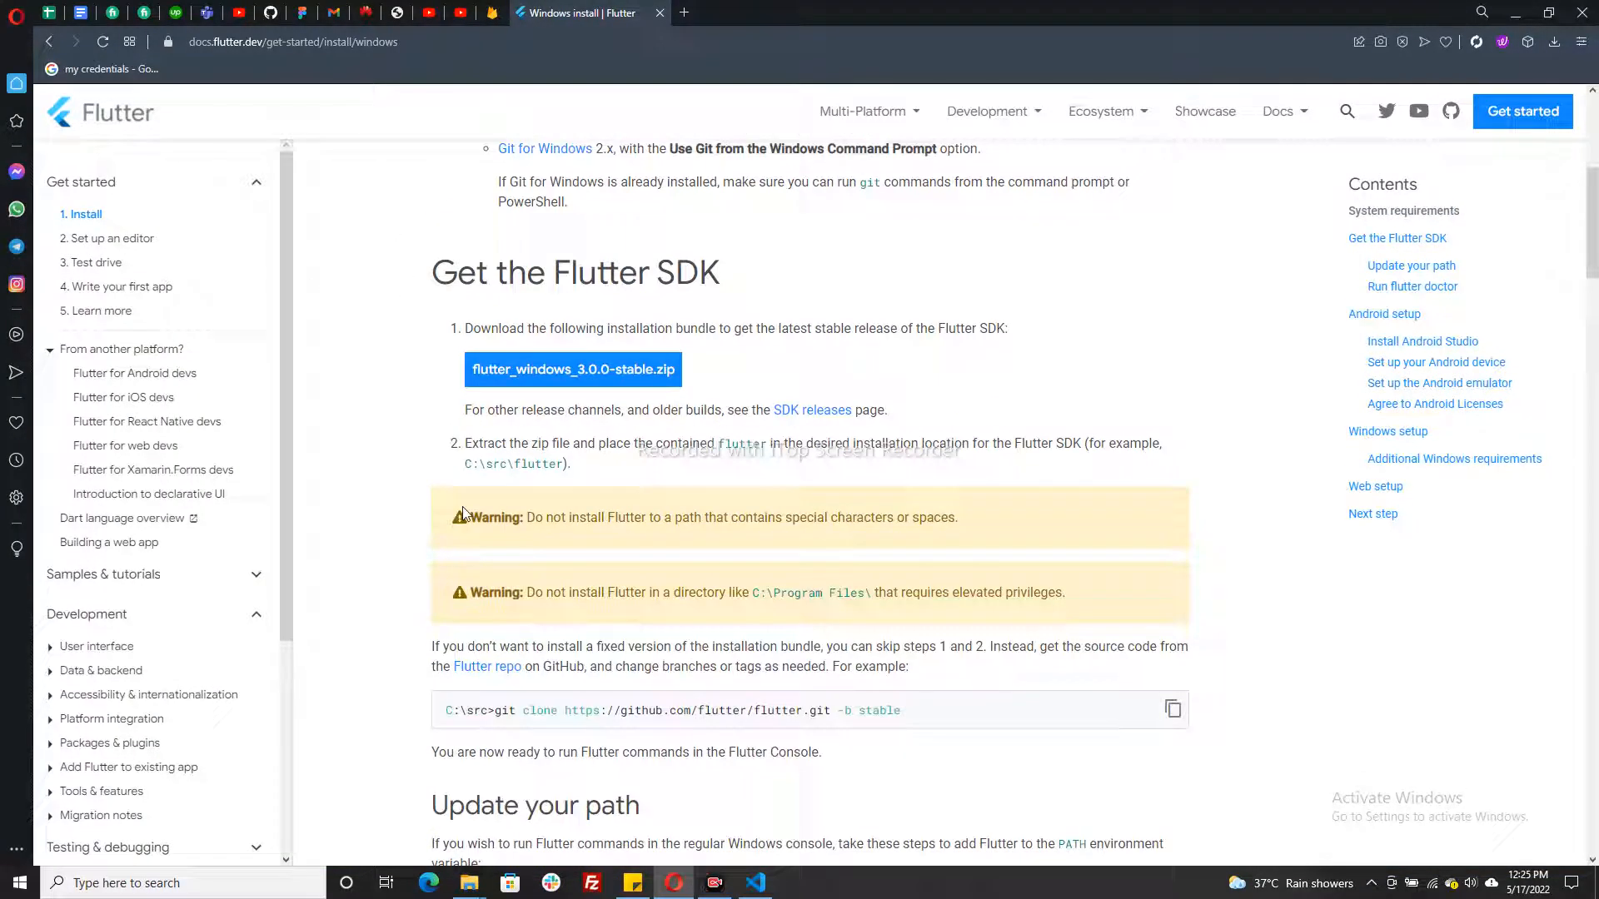
{"action": "mouse_move", "coordinate": [633, 401]}
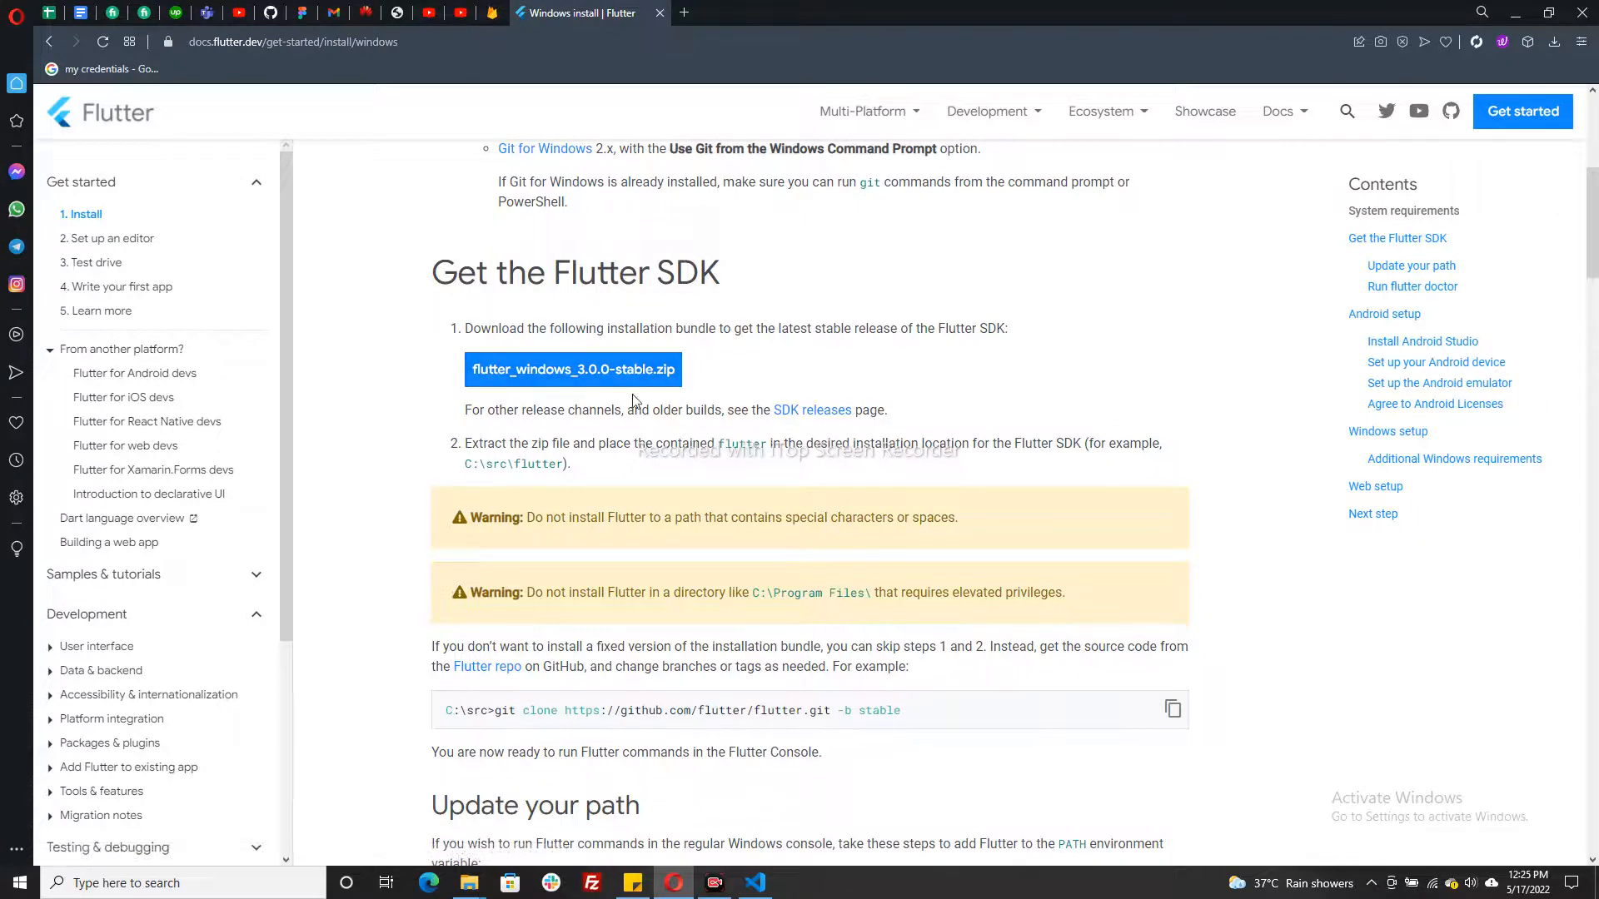
{"action": "mouse_move", "coordinate": [453, 330]}
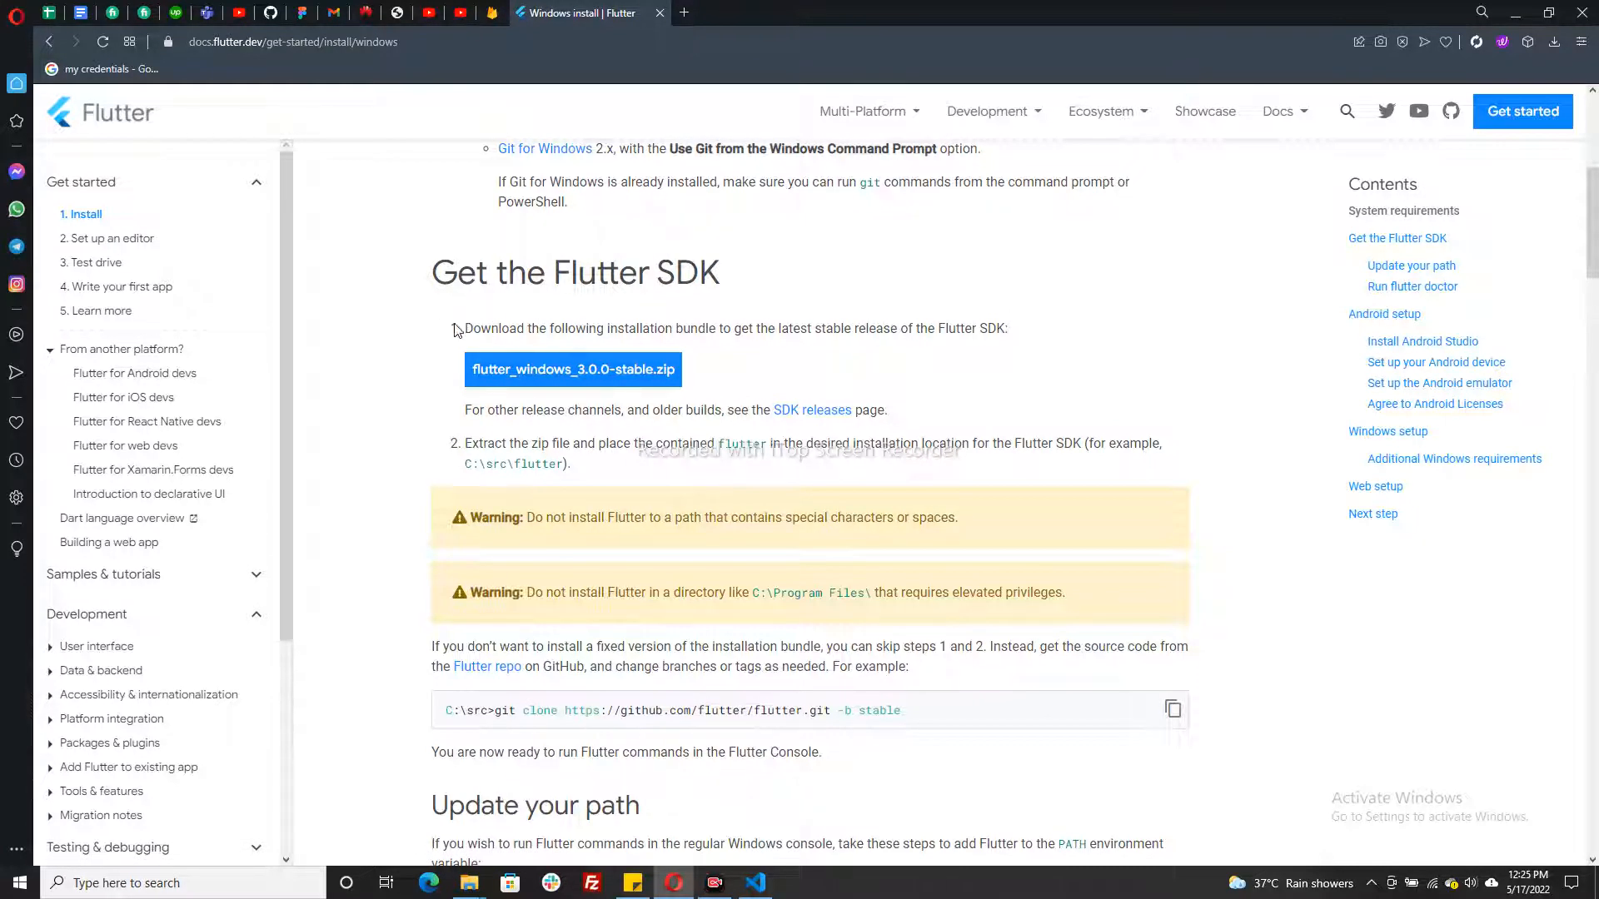
{"action": "mouse_move", "coordinate": [548, 838]}
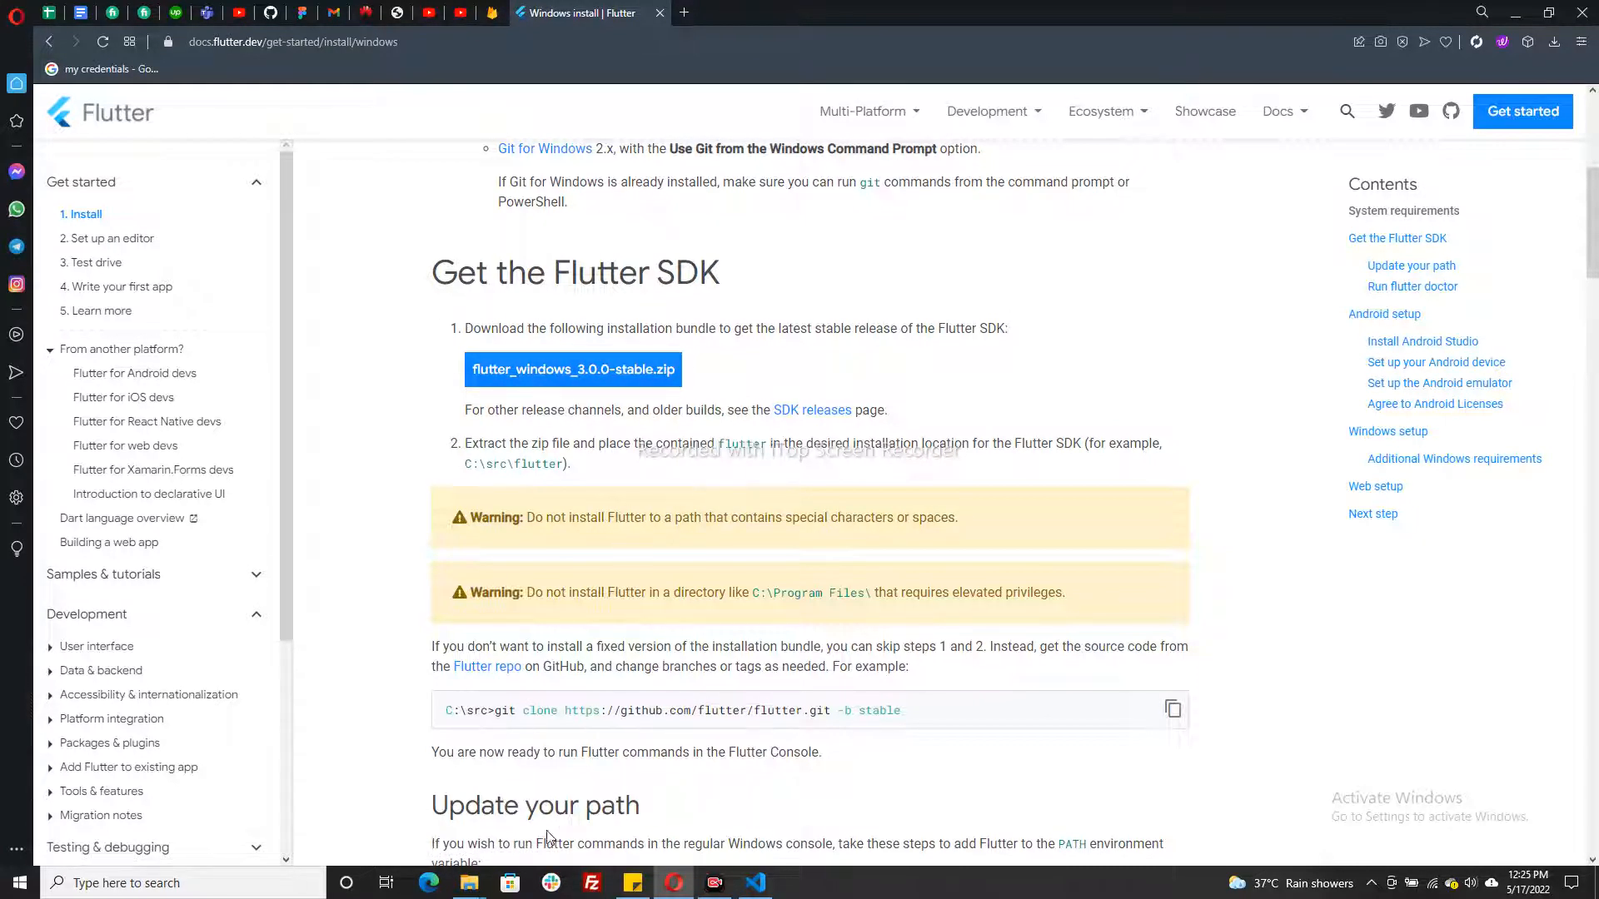
{"action": "mouse_move", "coordinate": [468, 883]}
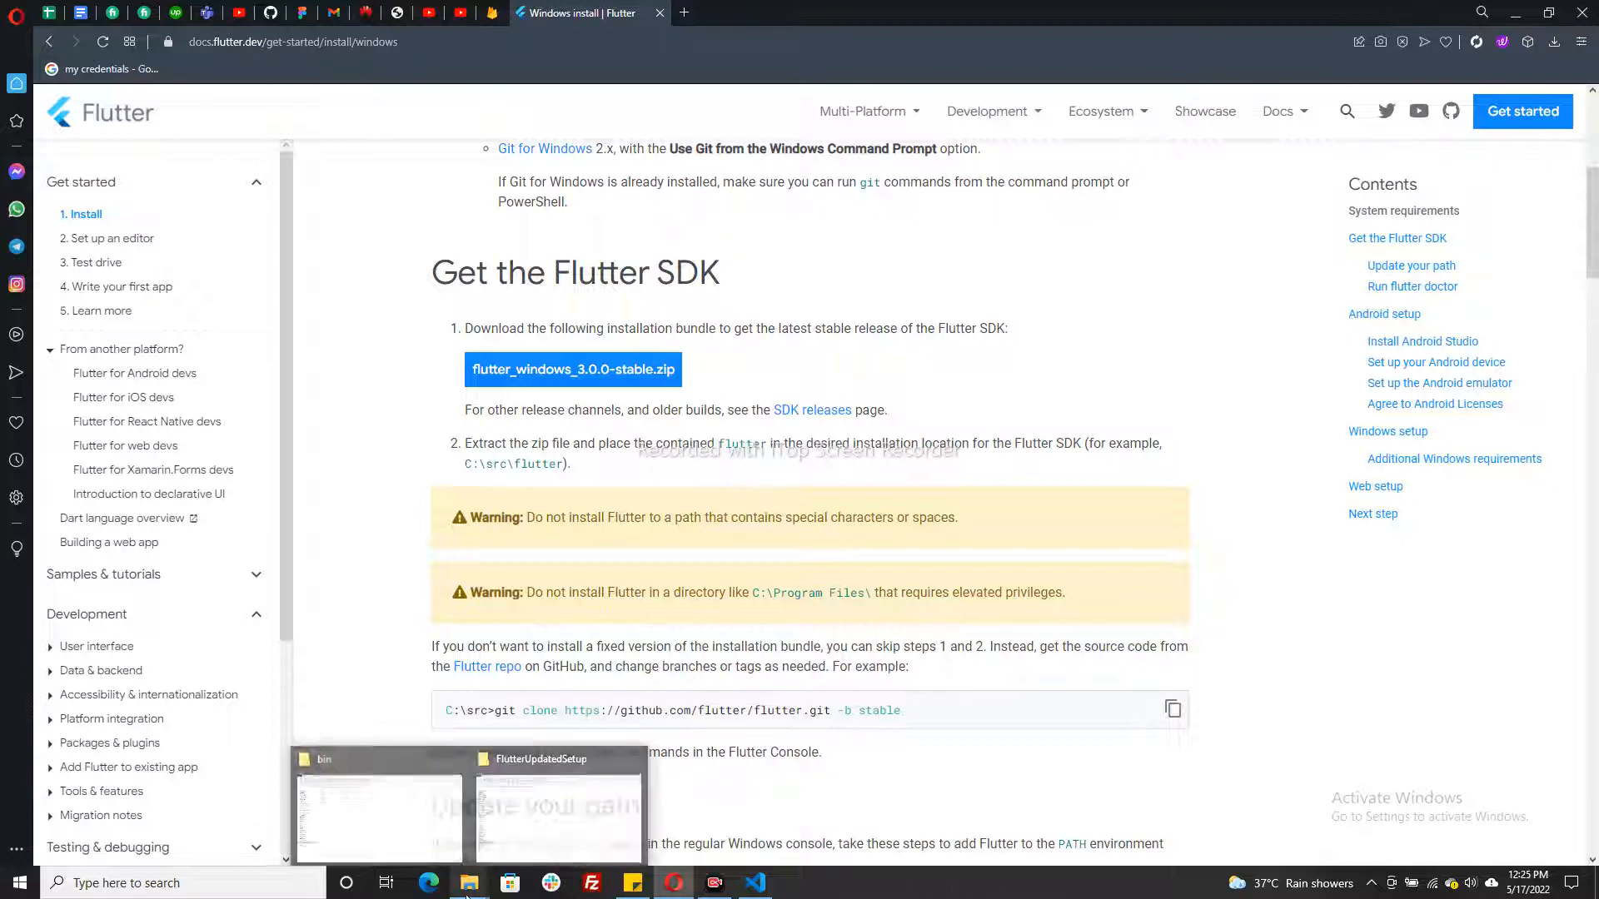
Step: Browse into FlutterUpdatedSetup\flutter\bin in File Explorer and start searching for environment settings
{"action": "left_click", "coordinate": [558, 811]}
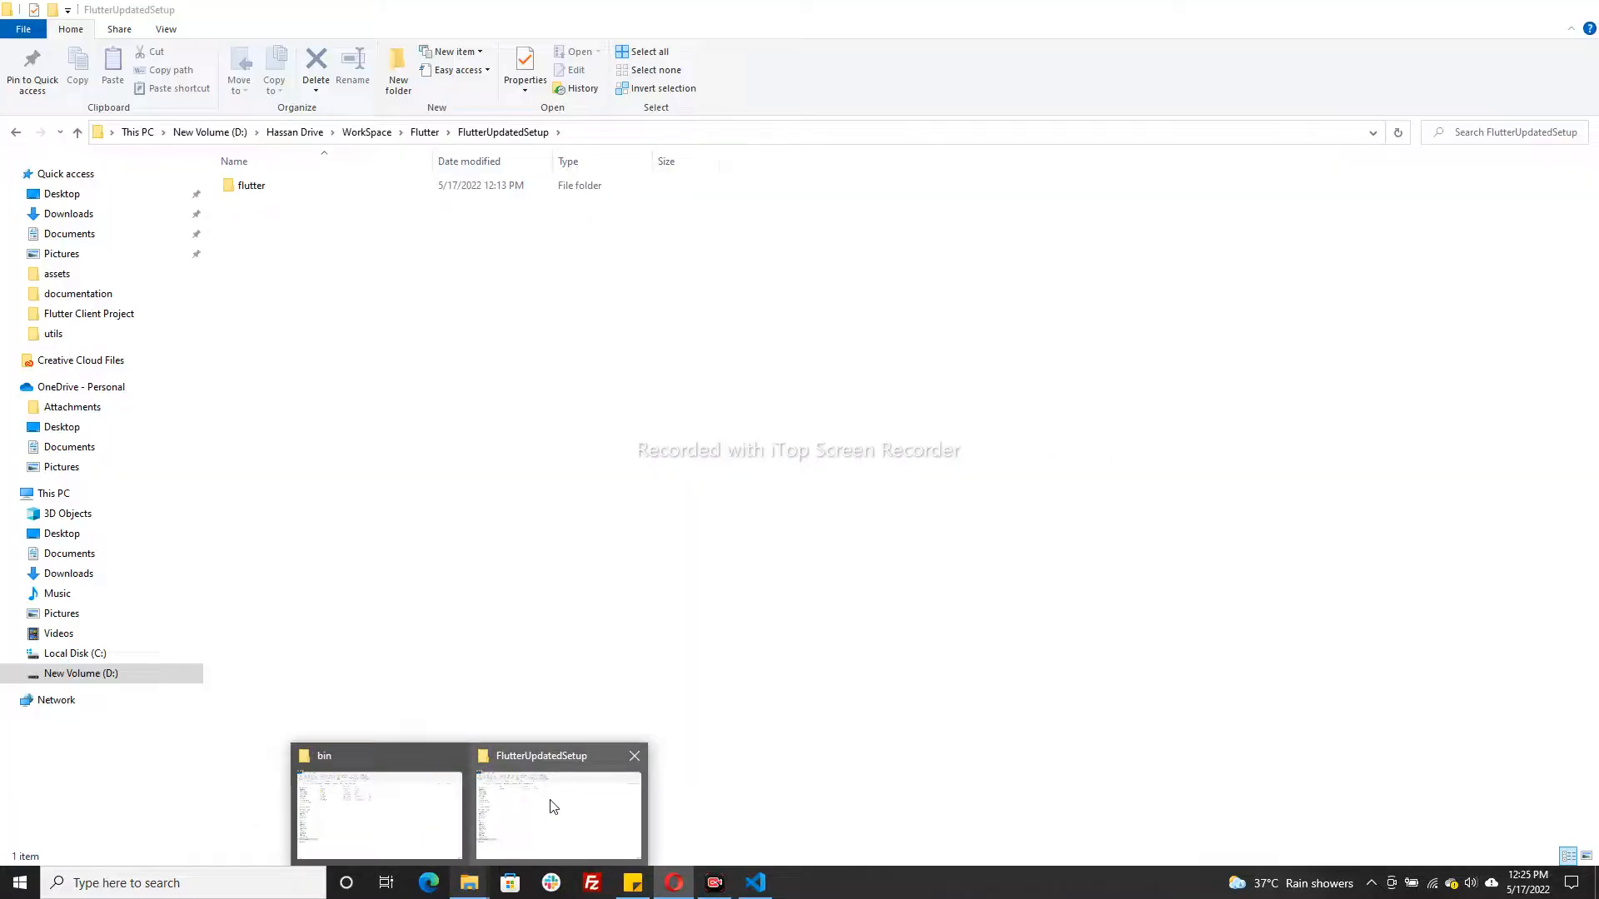
{"action": "left_click", "coordinate": [558, 817]}
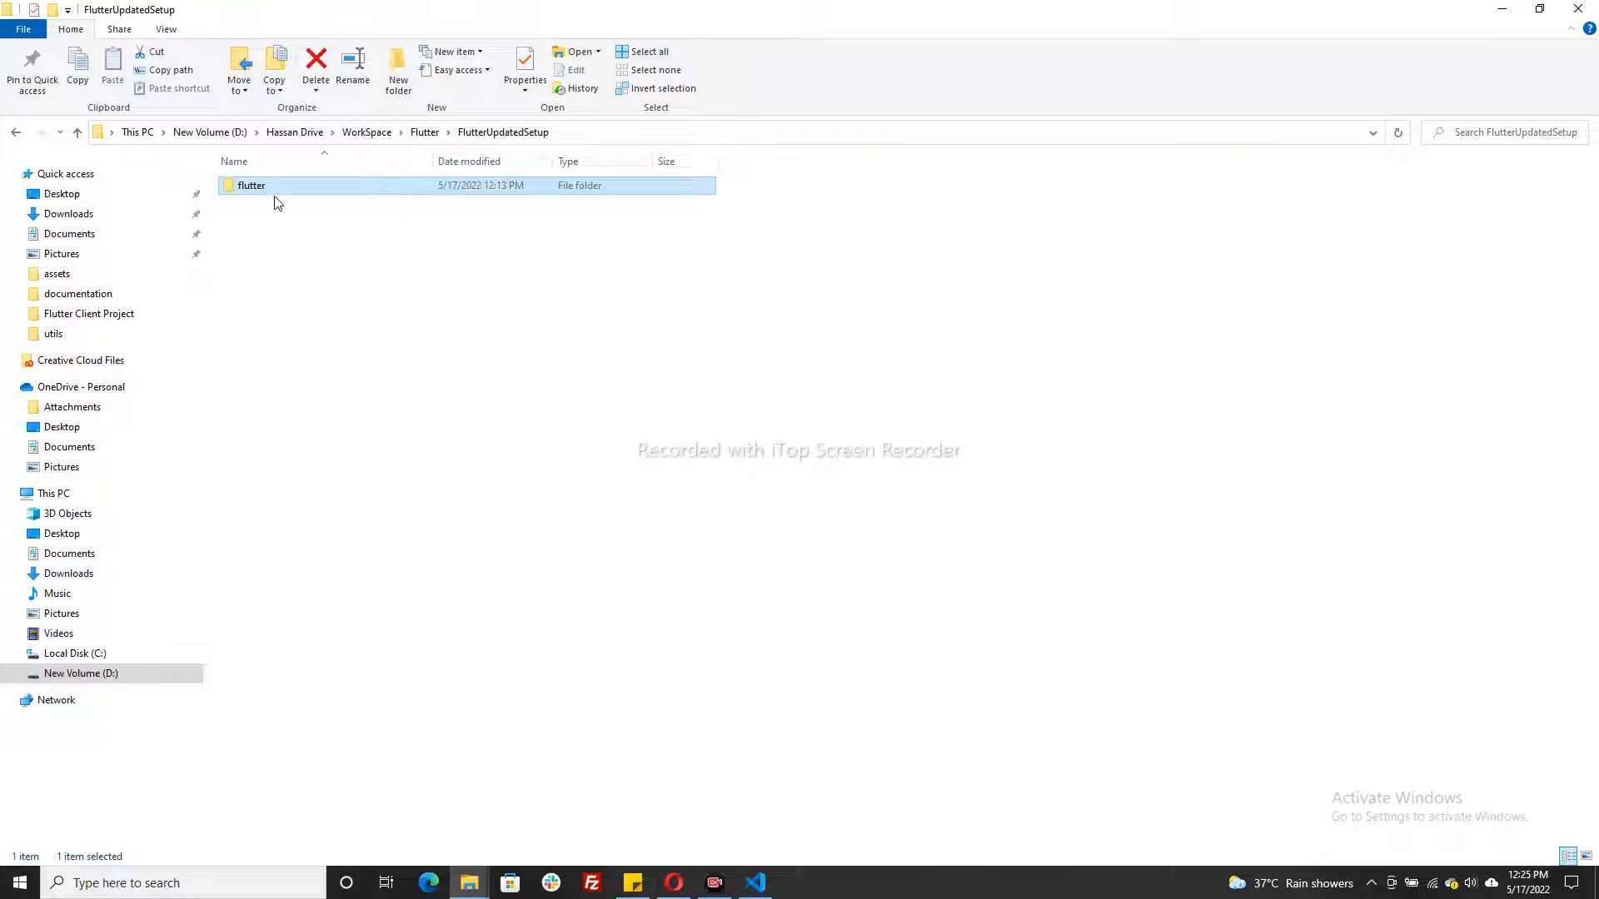
{"action": "double_click", "coordinate": [251, 185]}
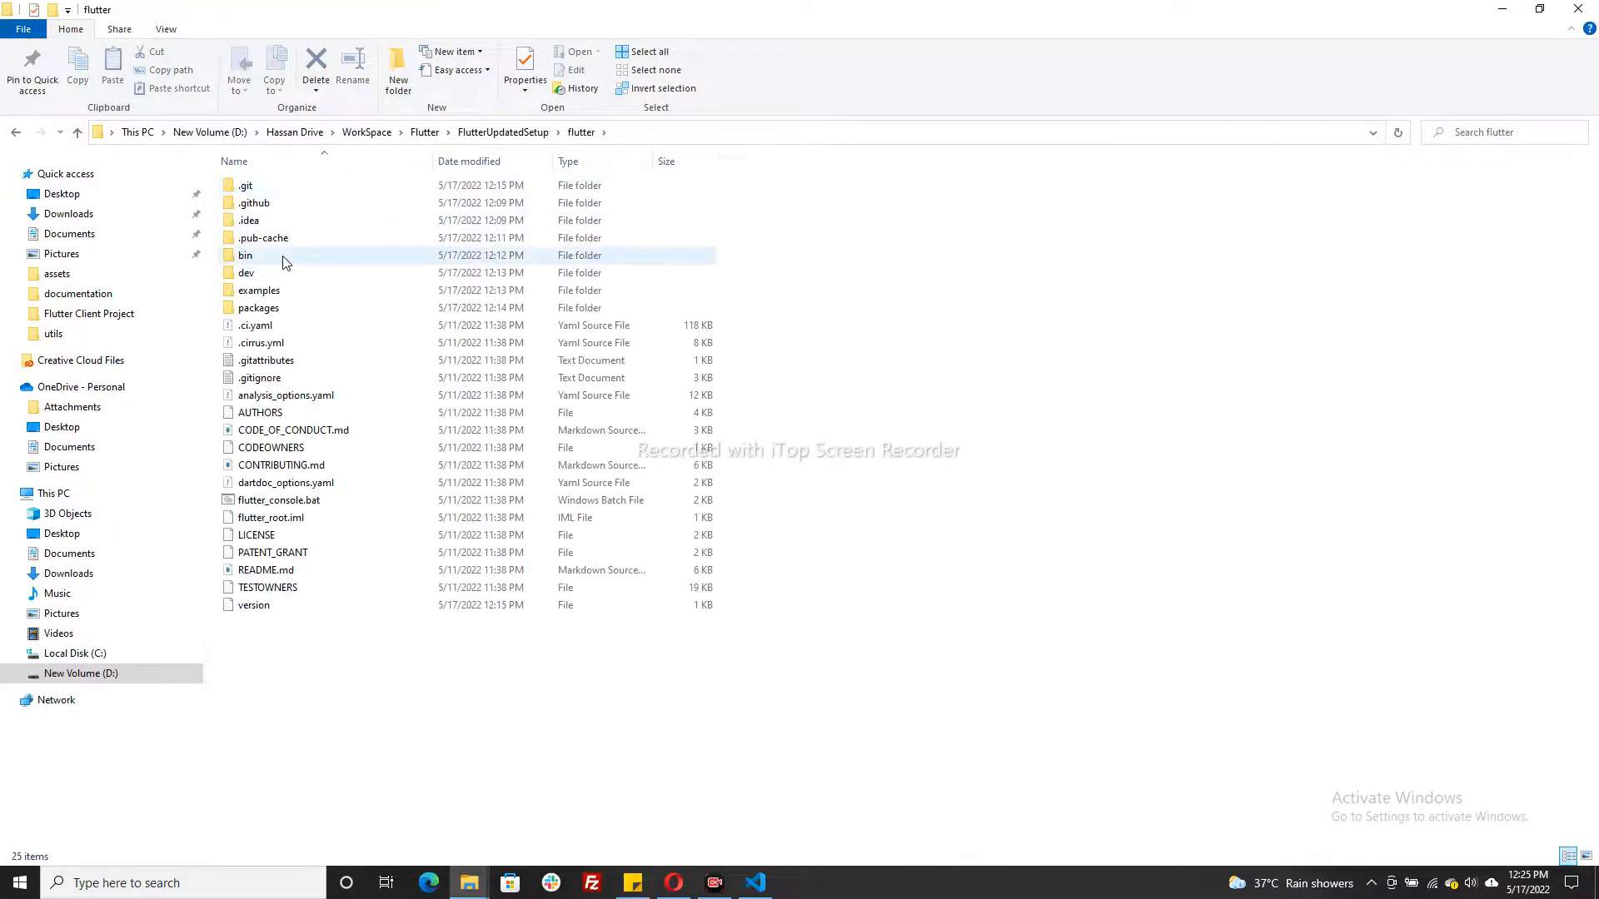
{"action": "double_click", "coordinate": [245, 255]}
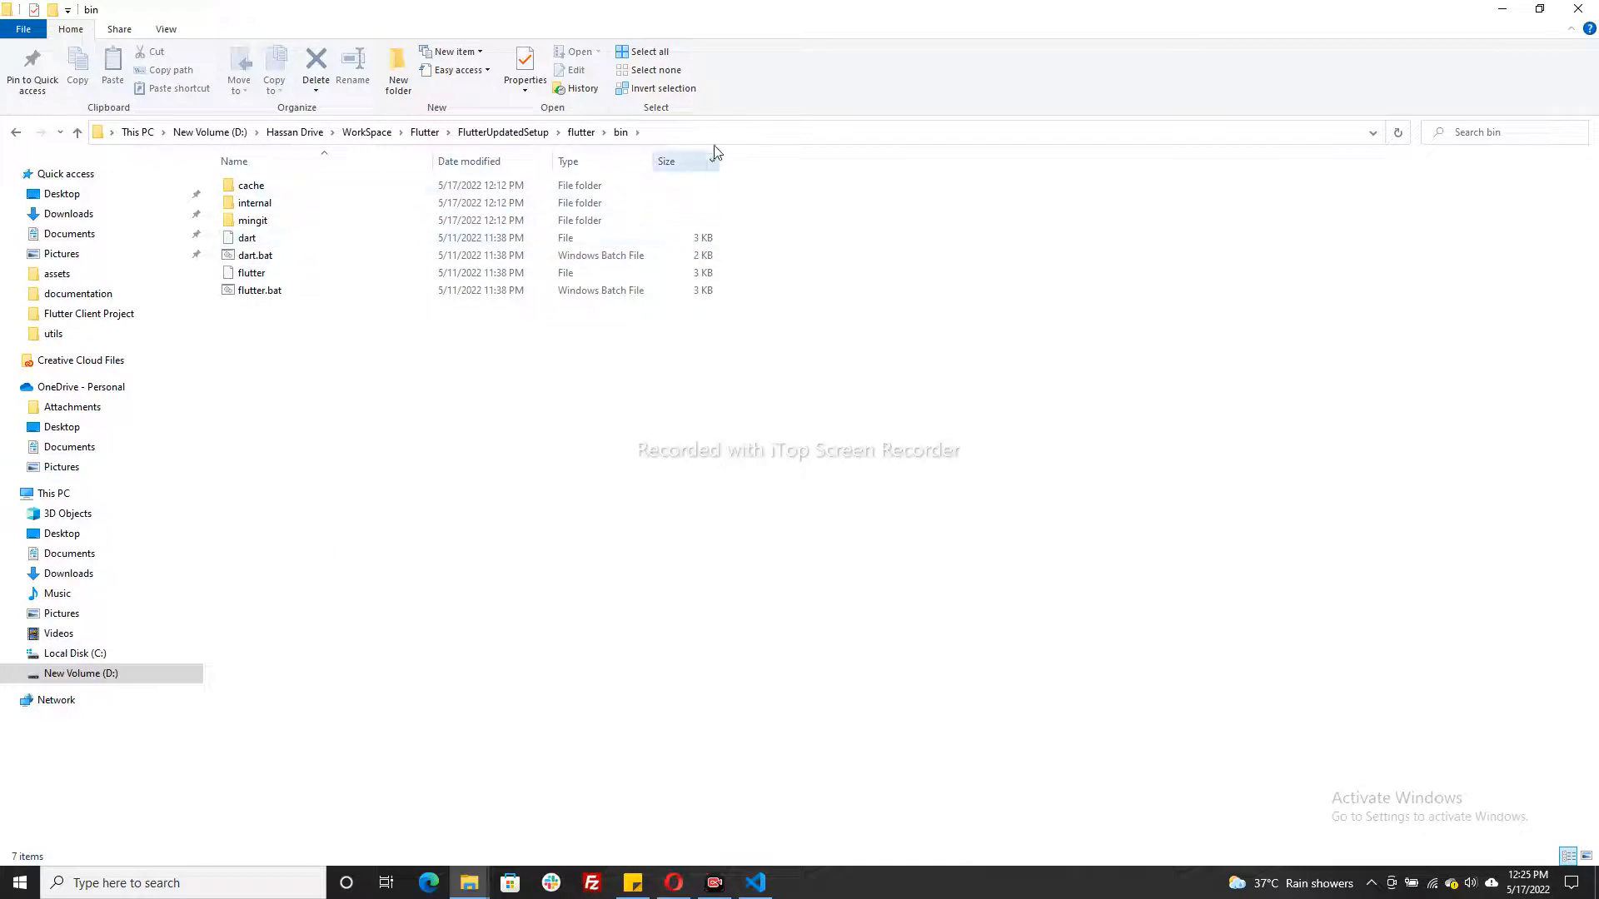
{"action": "left_click", "coordinate": [255, 133]}
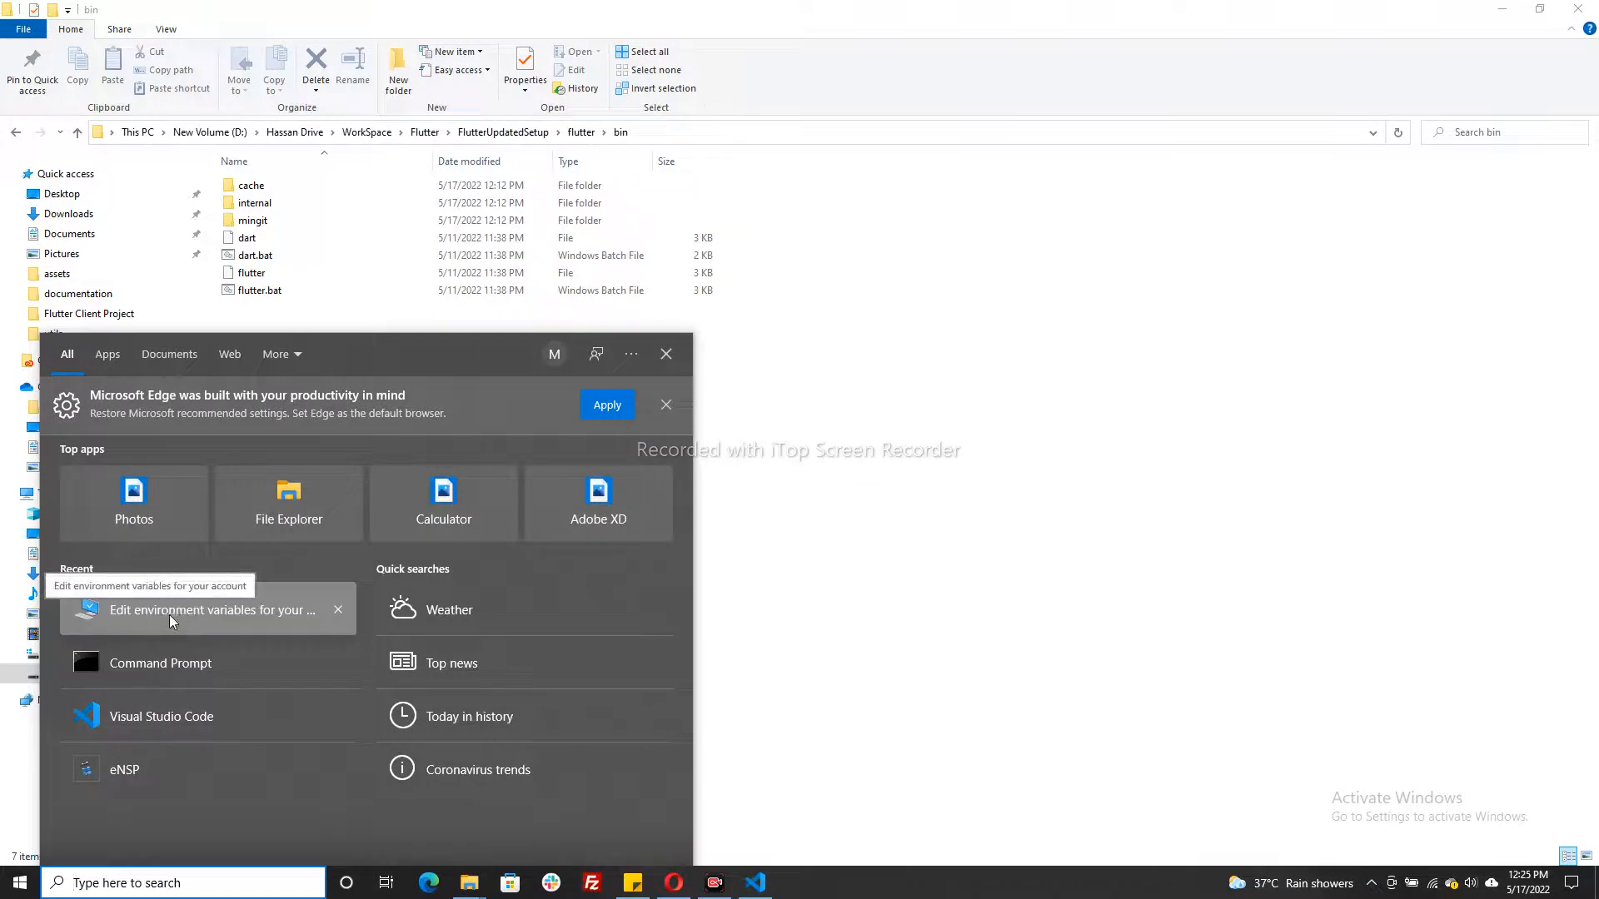
Step: Edit the user Path variable and select the old Flutter setup bin entry
{"action": "left_click", "coordinate": [210, 609]}
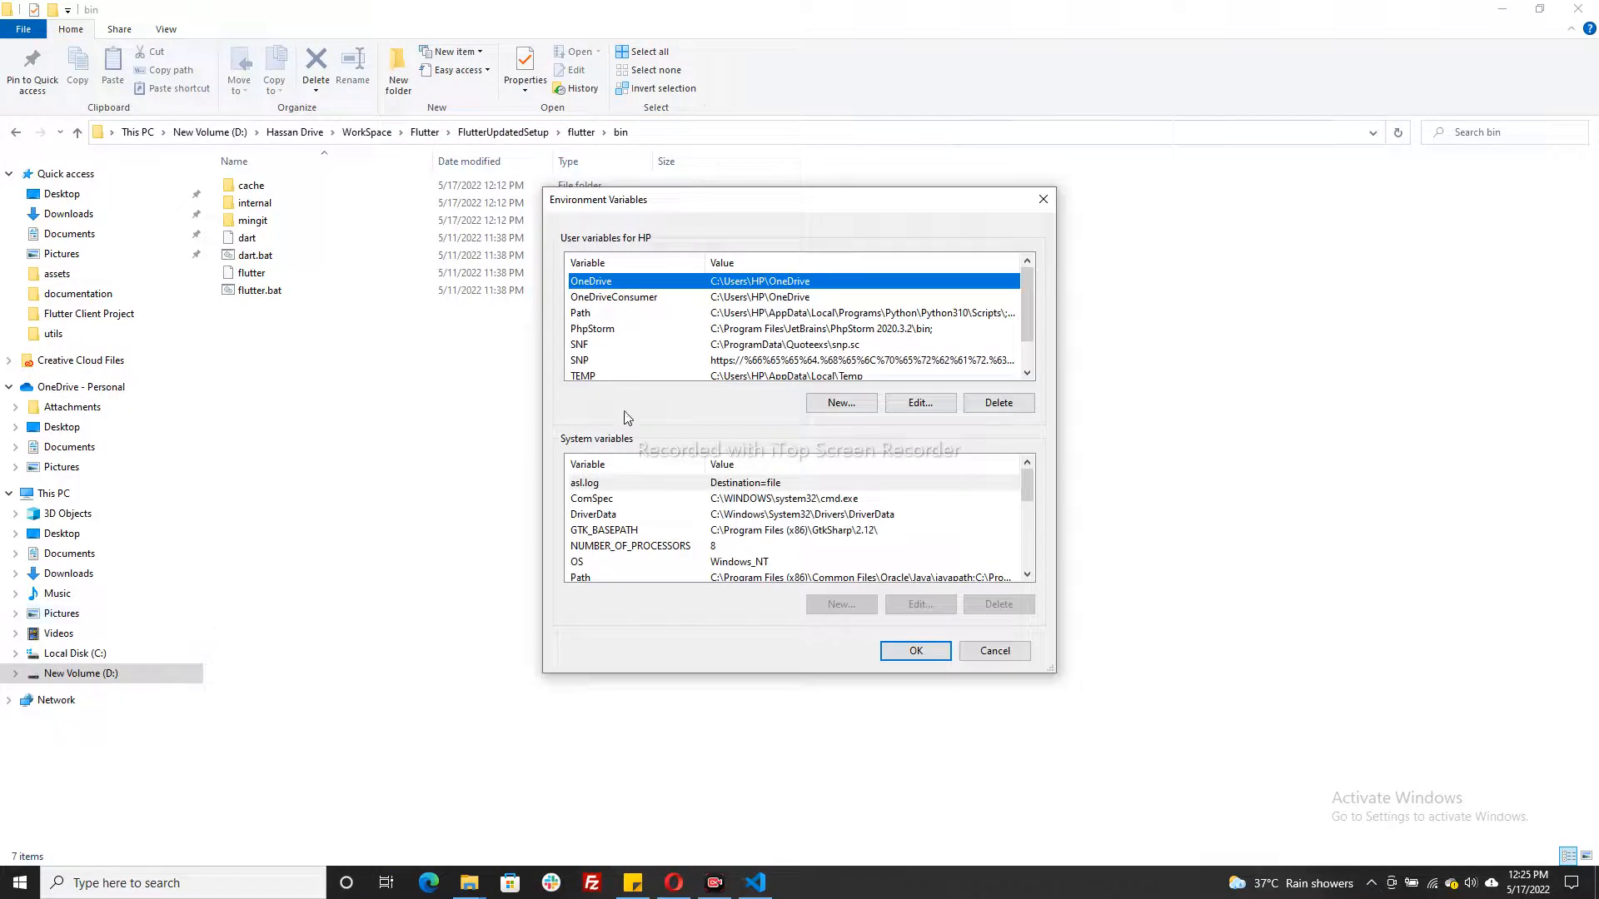
{"action": "left_click", "coordinate": [581, 311]}
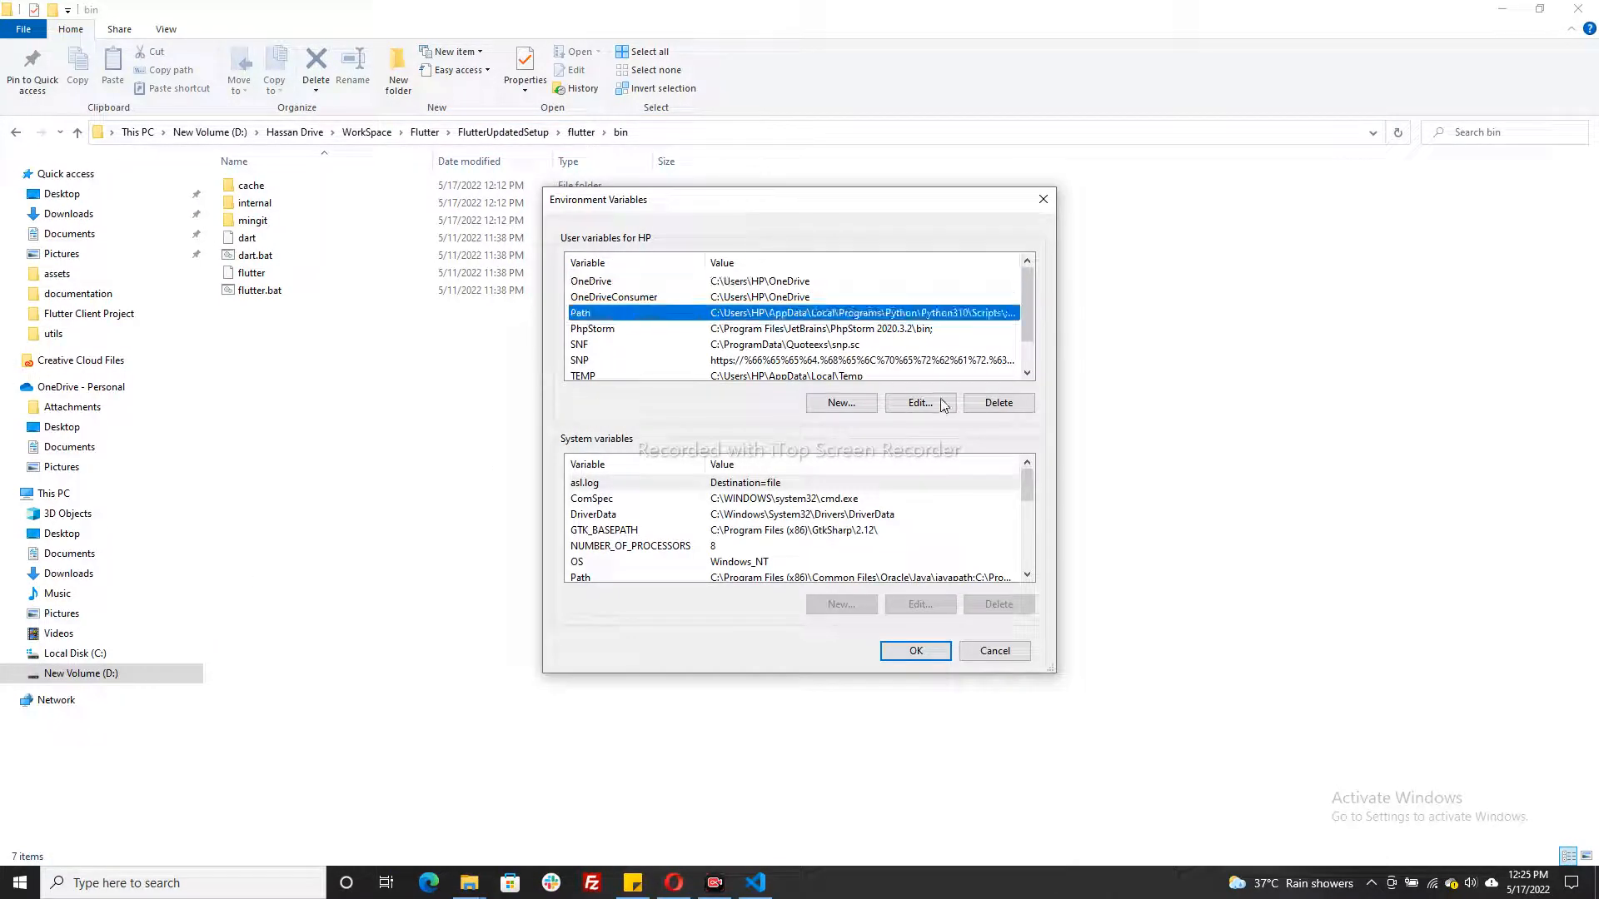
{"action": "left_click", "coordinate": [916, 403]}
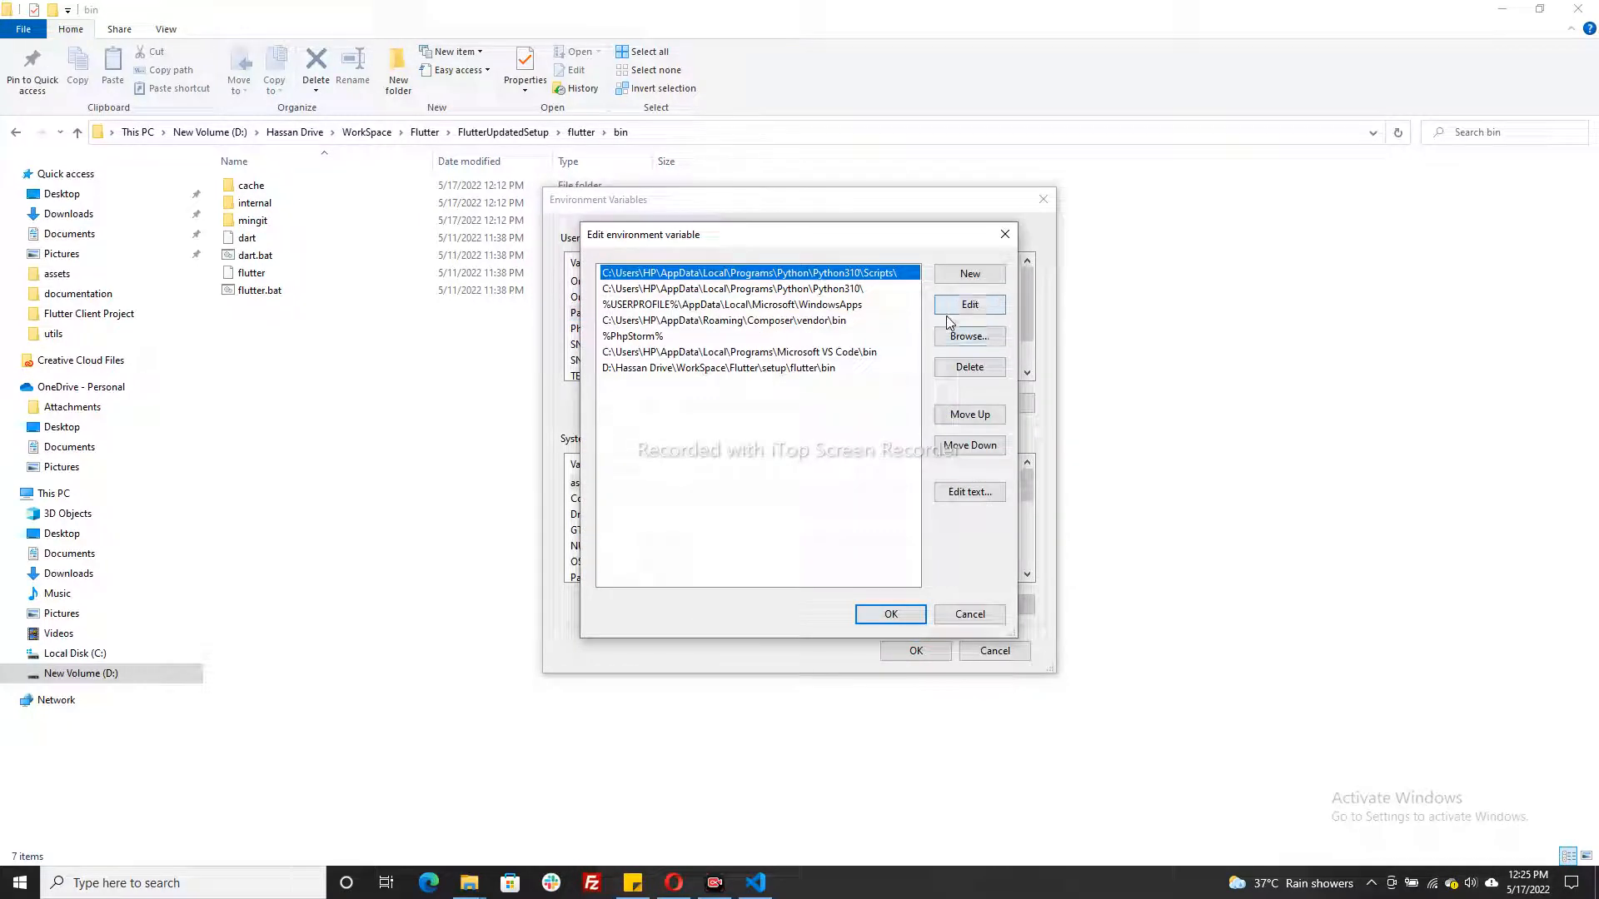
{"action": "left_click", "coordinate": [720, 366]}
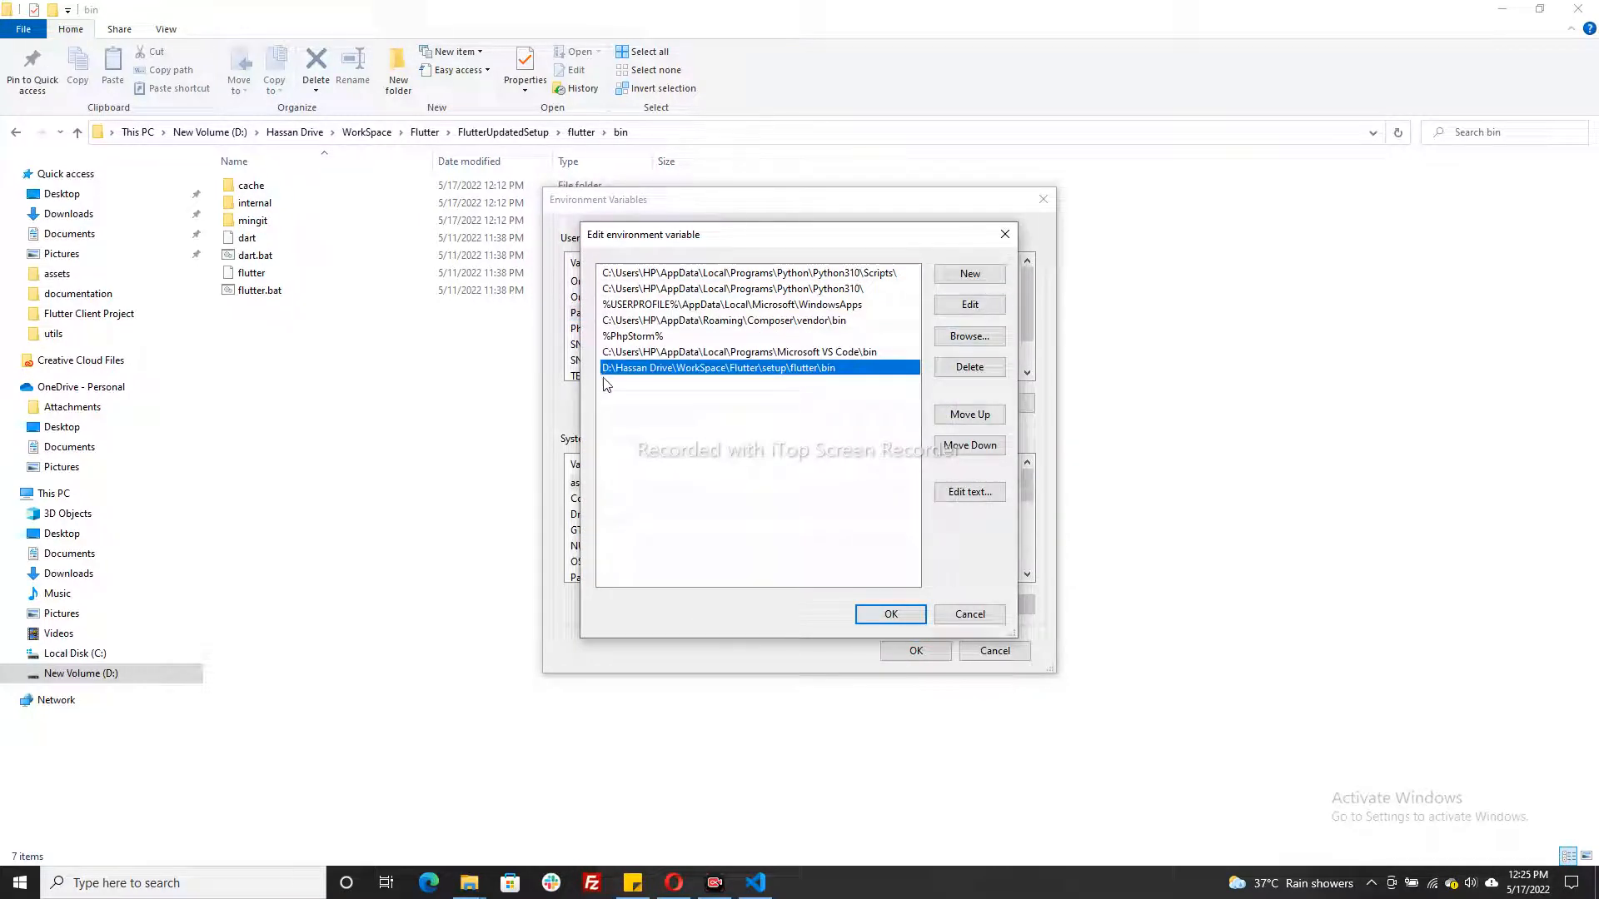
{"action": "mouse_move", "coordinate": [793, 379]}
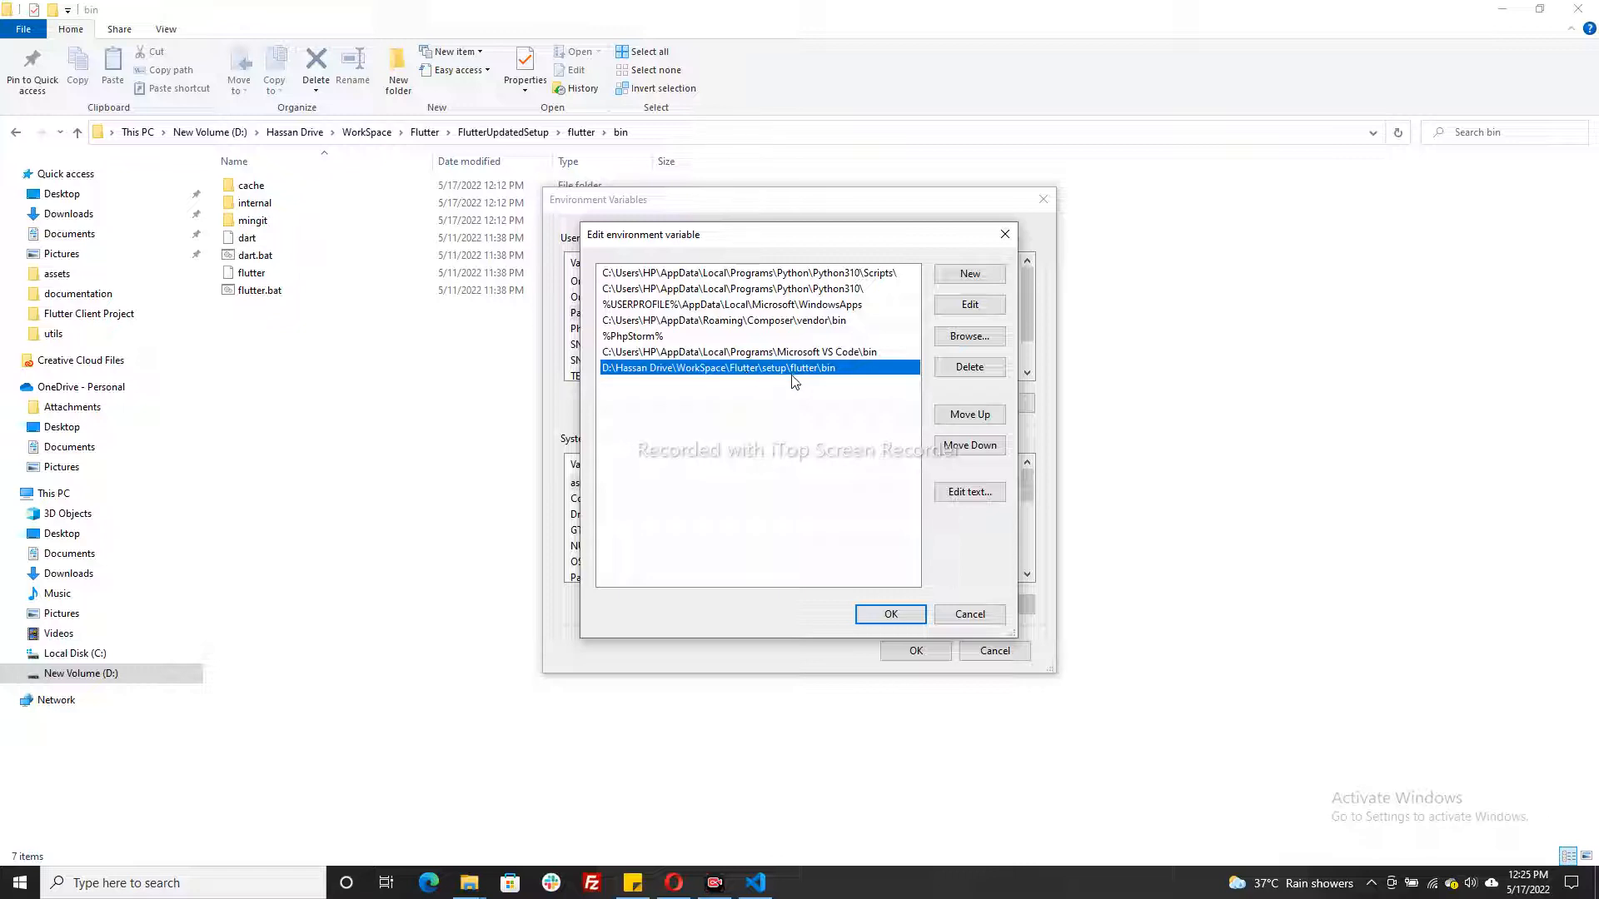
{"action": "mouse_move", "coordinate": [744, 389]}
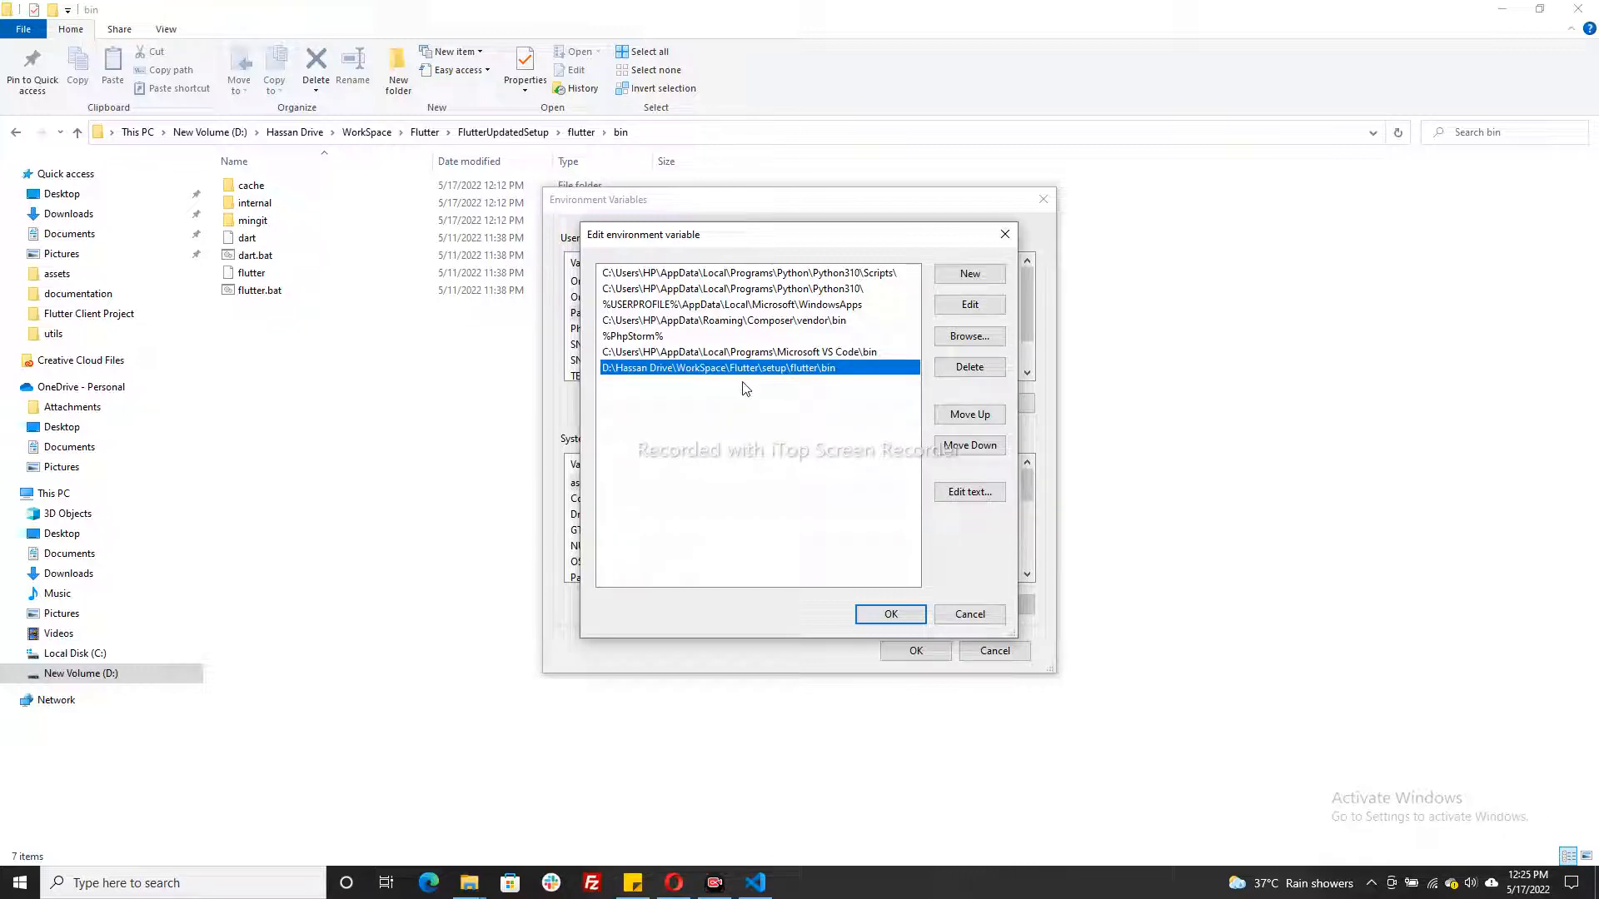
{"action": "mouse_move", "coordinate": [847, 353]}
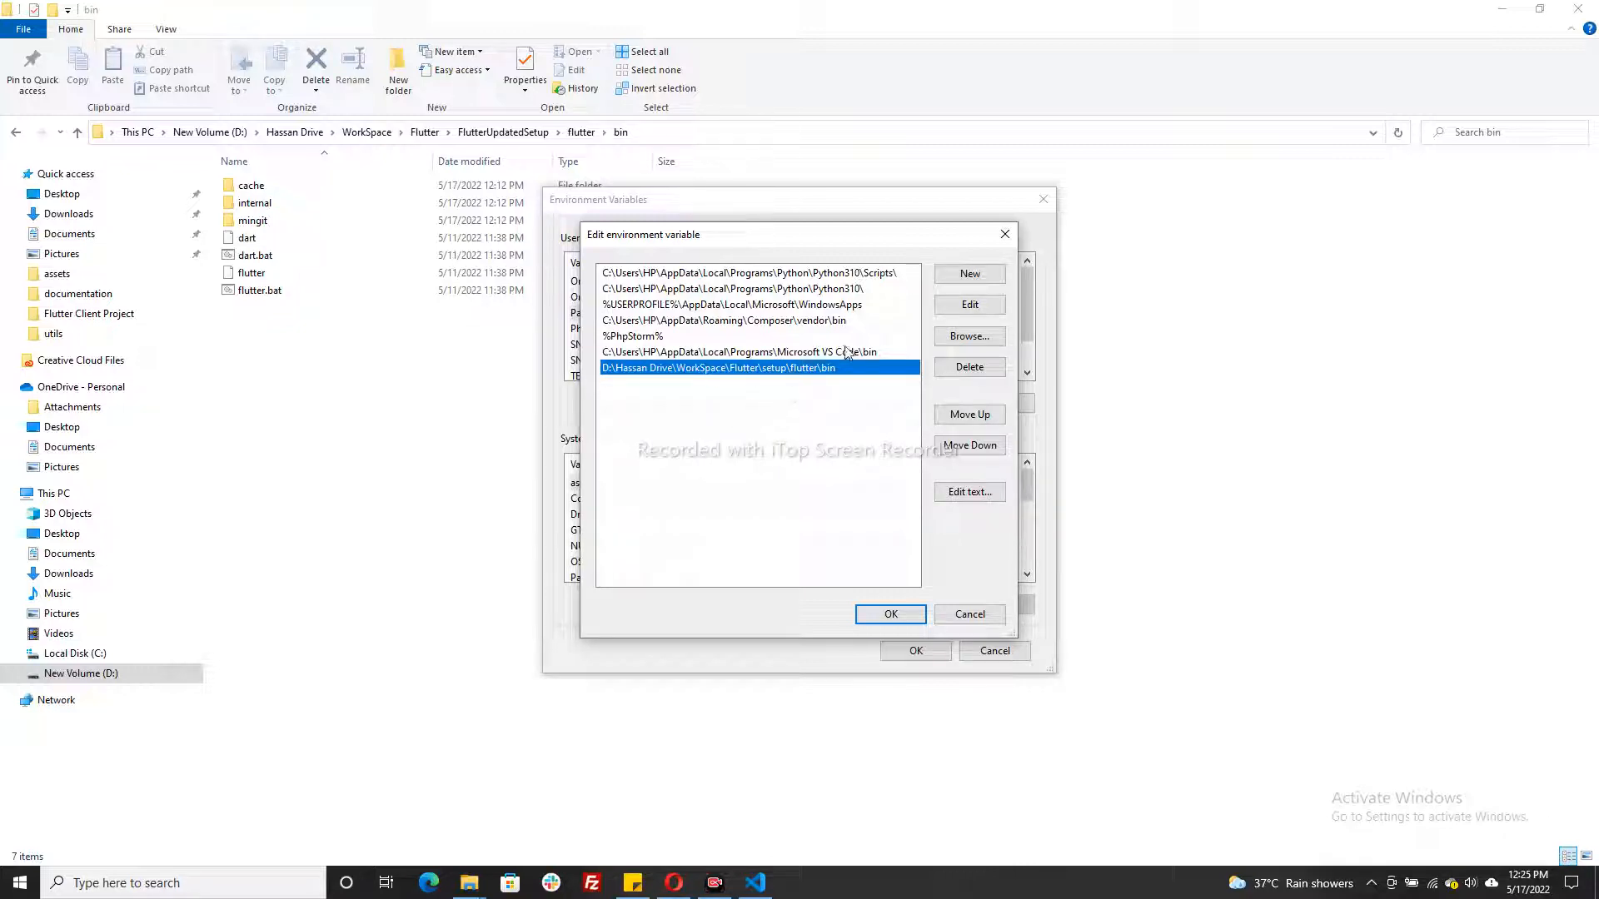
Step: Rewrite the entry as D:\Hassan Drive\WorkSpace\Flutter\FlutterUpdatedSetup\flutter\bin and save it
{"action": "left_click", "coordinate": [968, 366]}
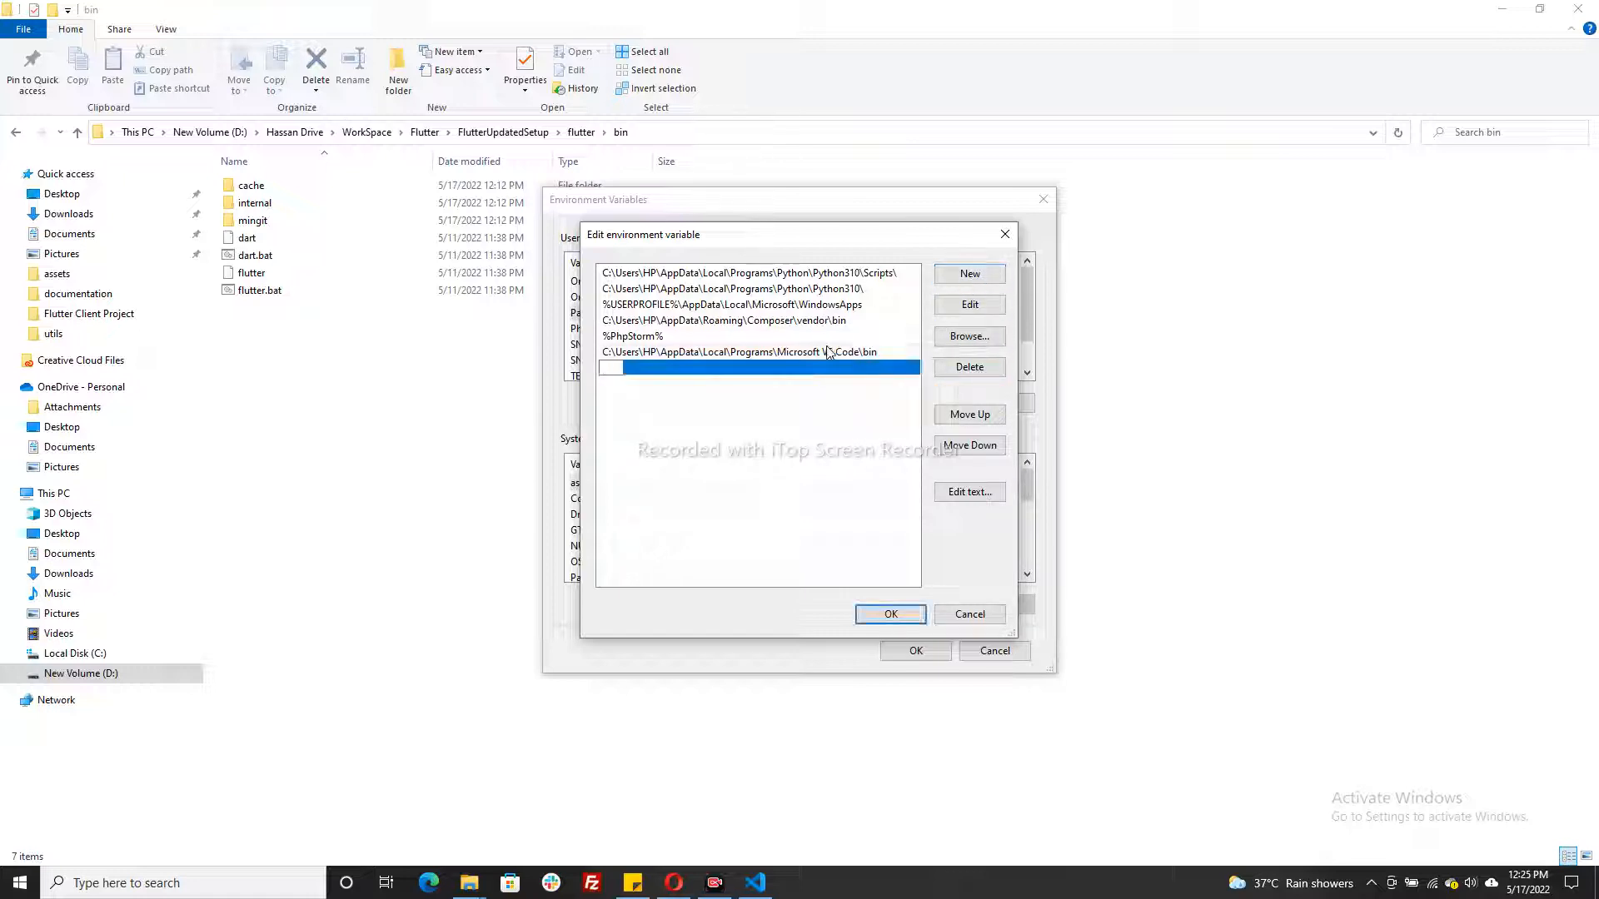
{"action": "type", "text": "D:\\Hassan Drive\\WorkSpace\\Flutter\\FlutterUpdatedSetup\\flutter\\bin"}
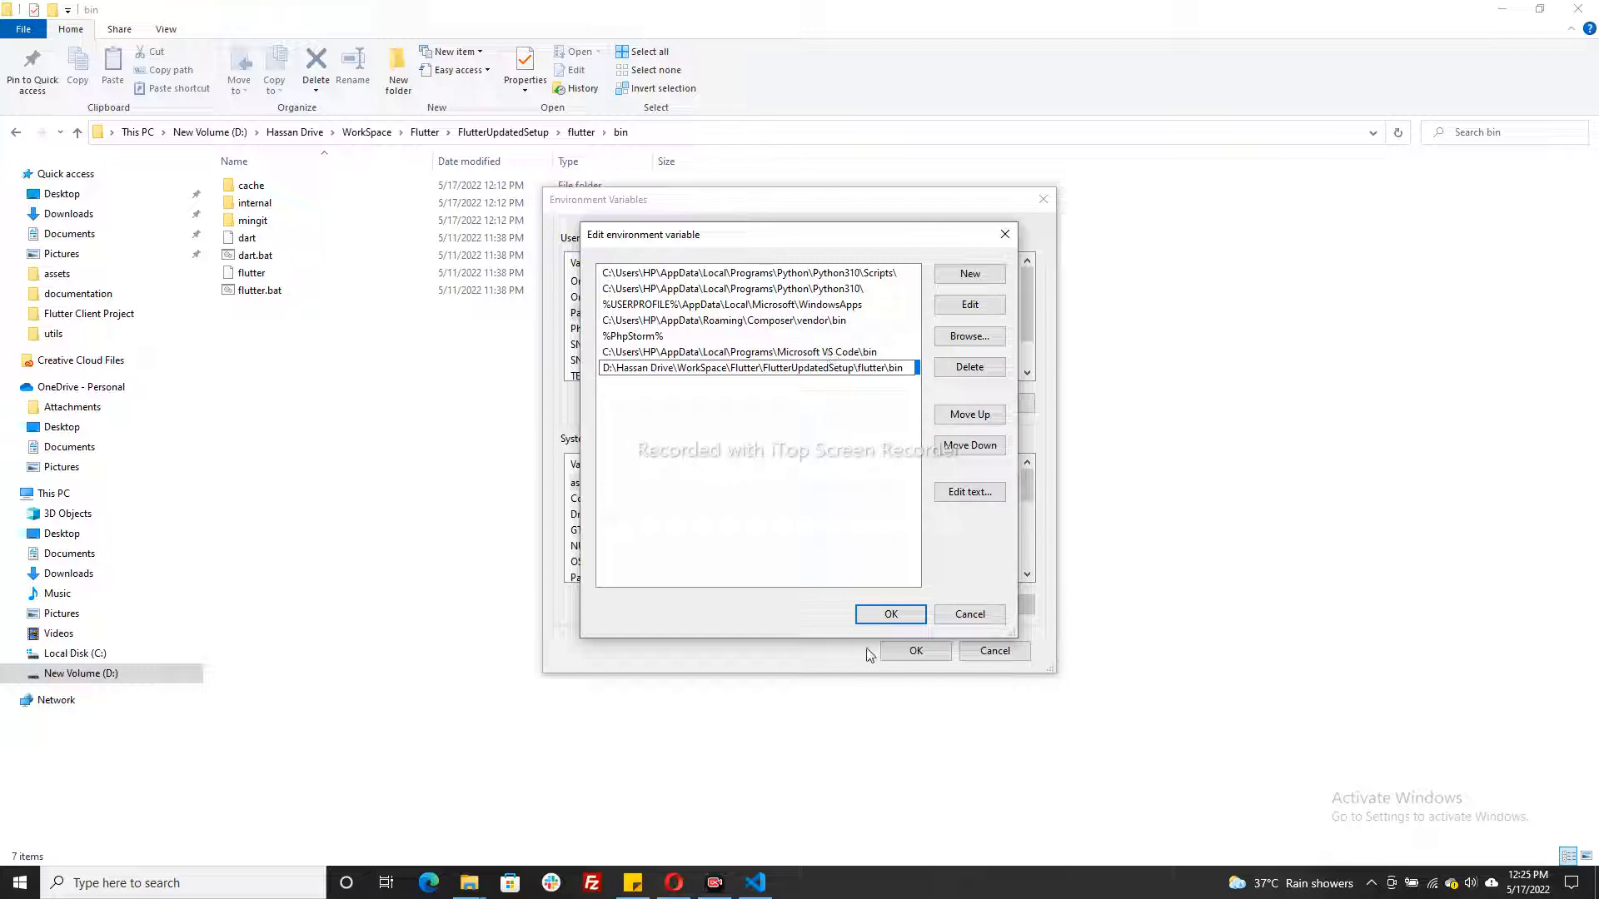
{"action": "left_click", "coordinate": [890, 614]}
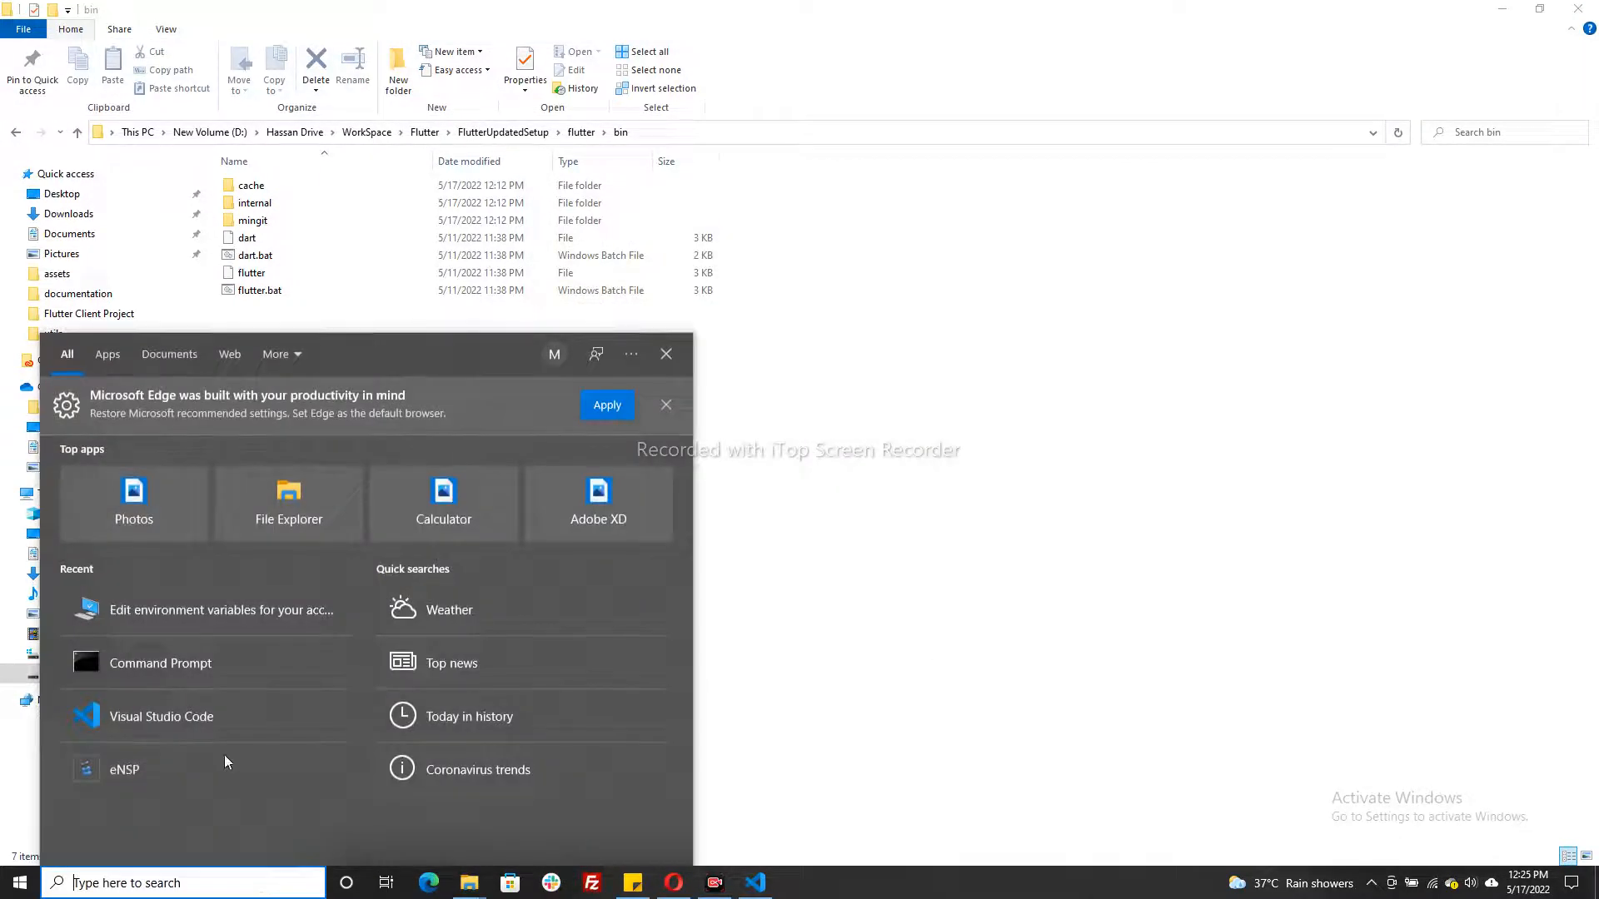
Step: Run flutter doctor in a fresh Command Prompt so it prints the doctor summary for Flutter 3.0.0
{"action": "left_click", "coordinate": [160, 662]}
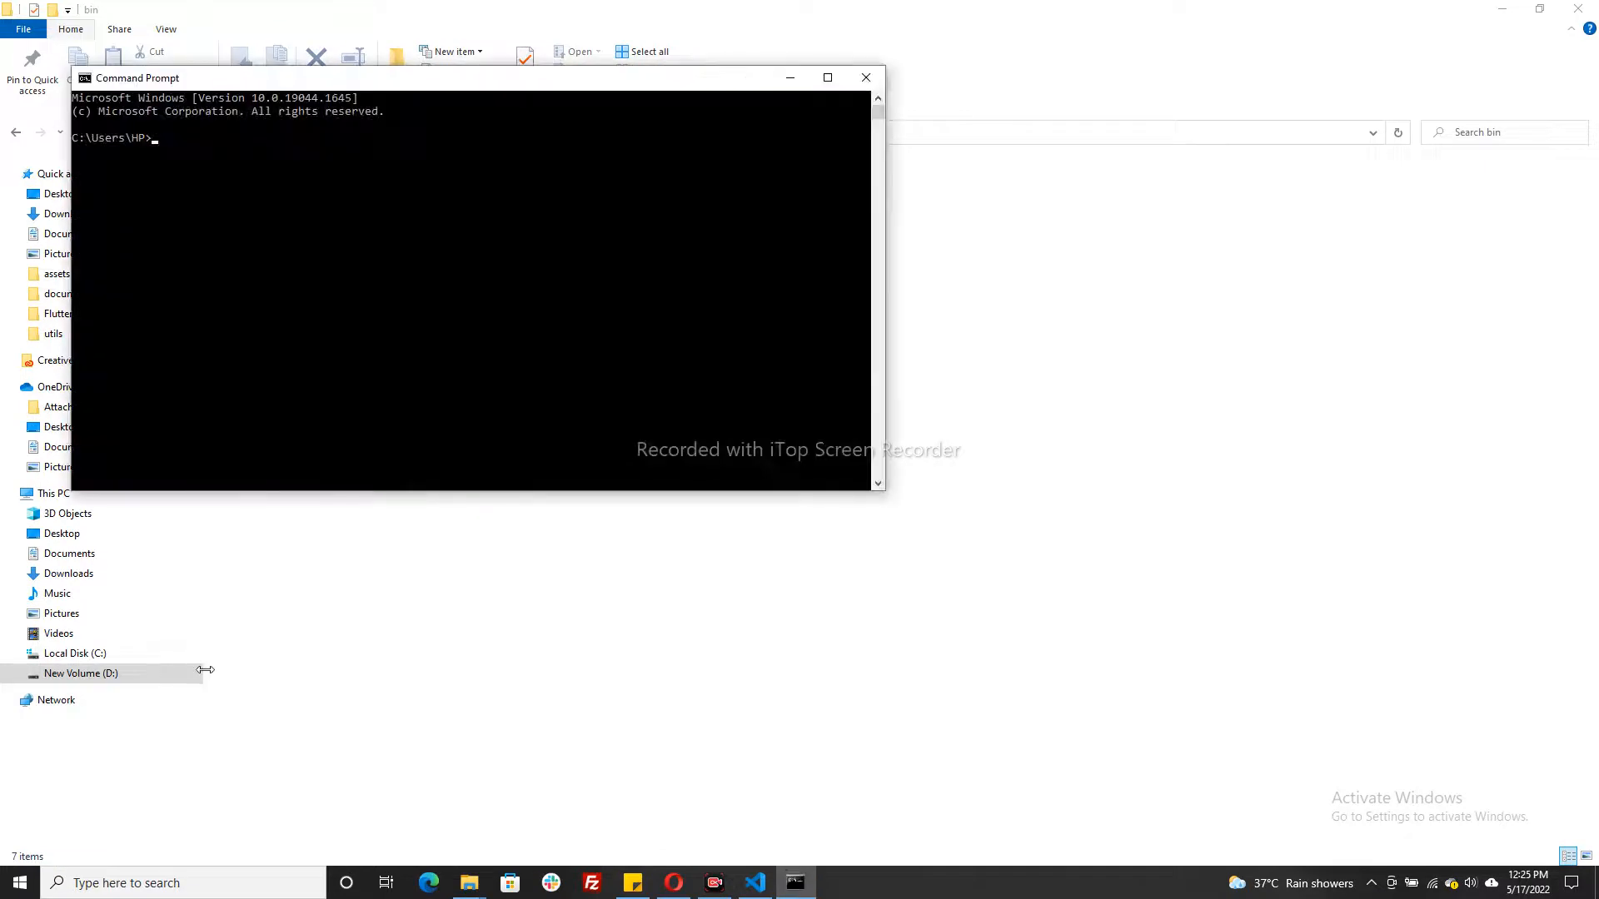
{"action": "type", "text": "flutter"}
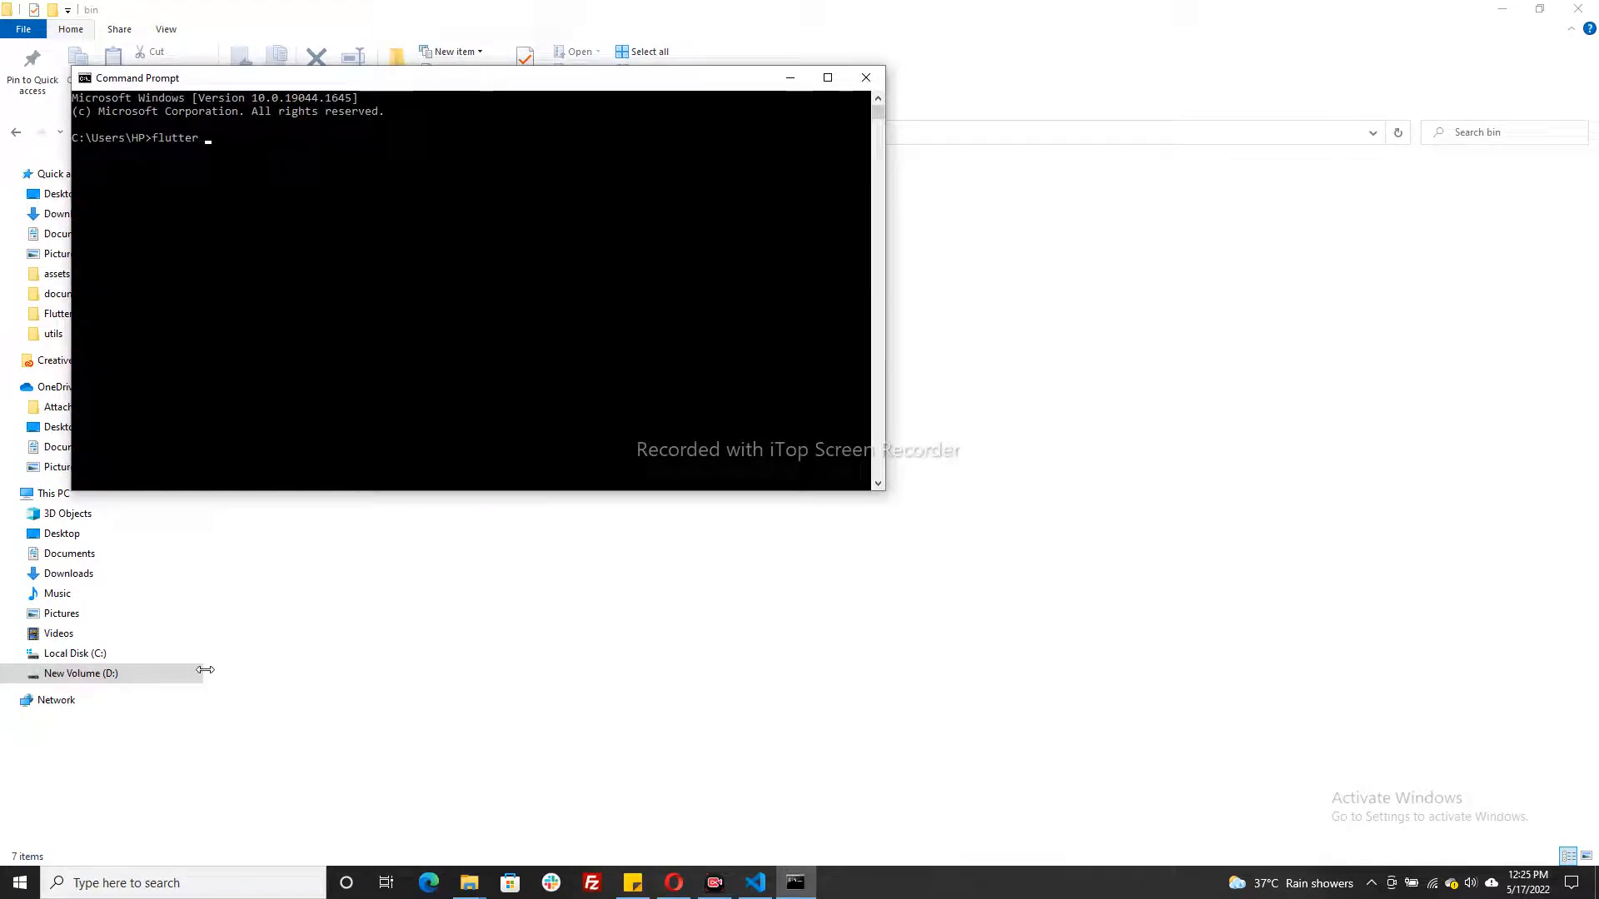
{"action": "type", "text": "doctor"}
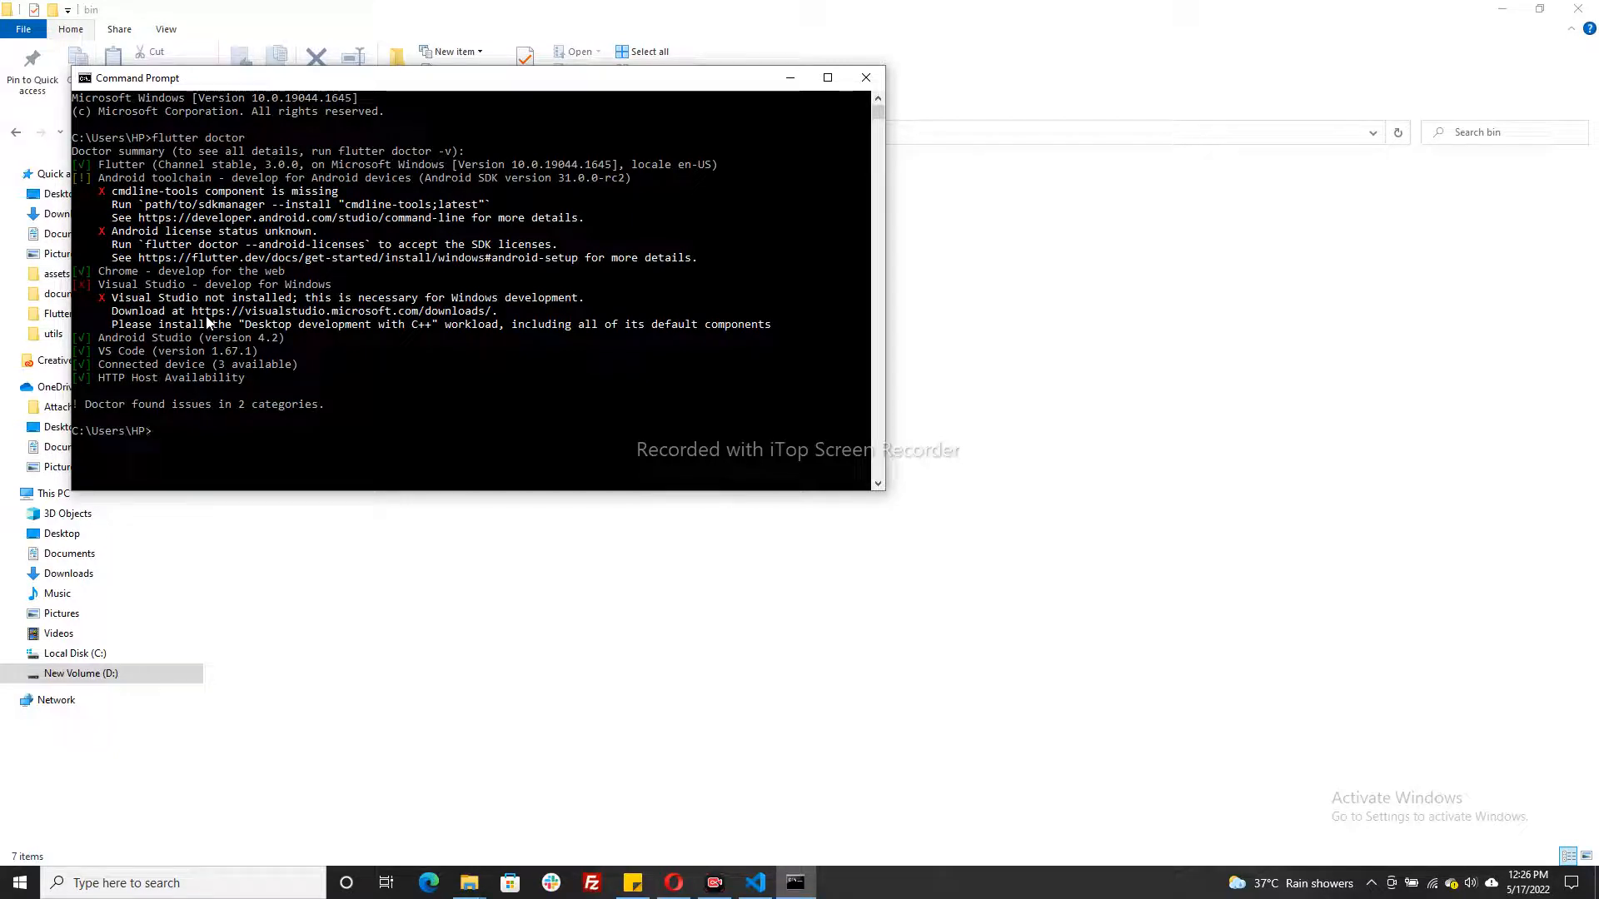
{"action": "mouse_move", "coordinate": [215, 334]}
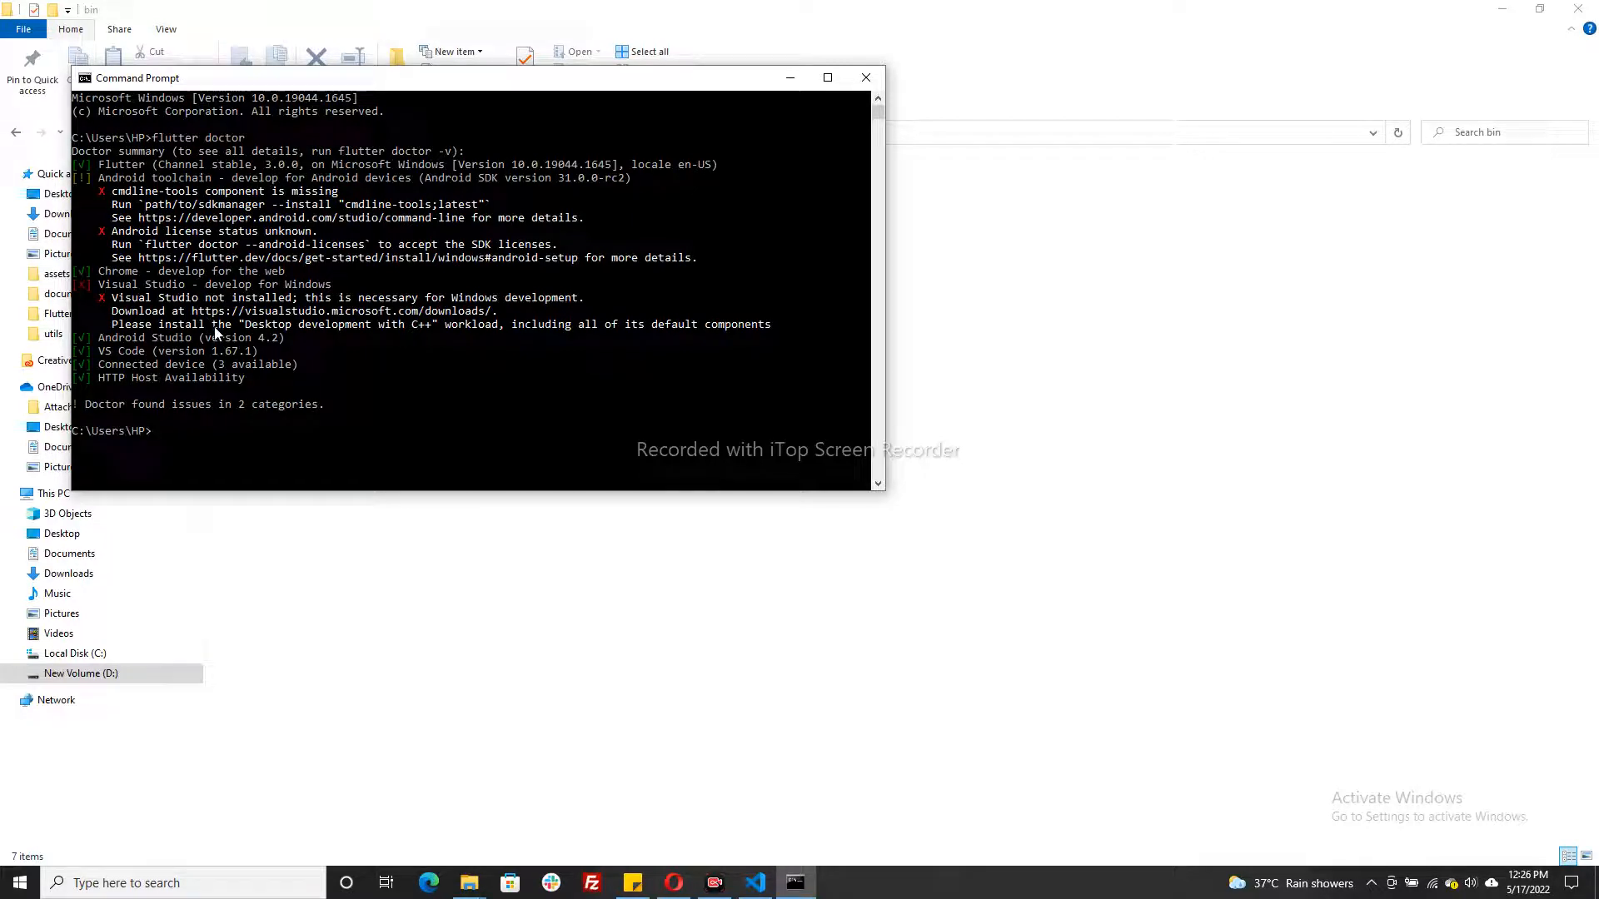